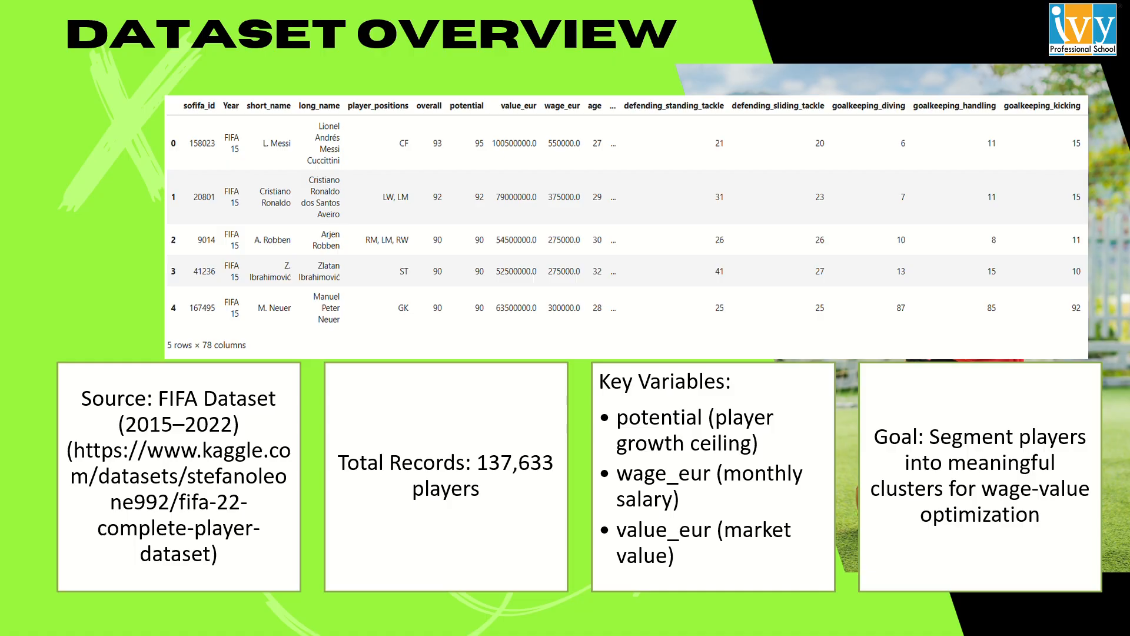
mouse_move(620, 288)
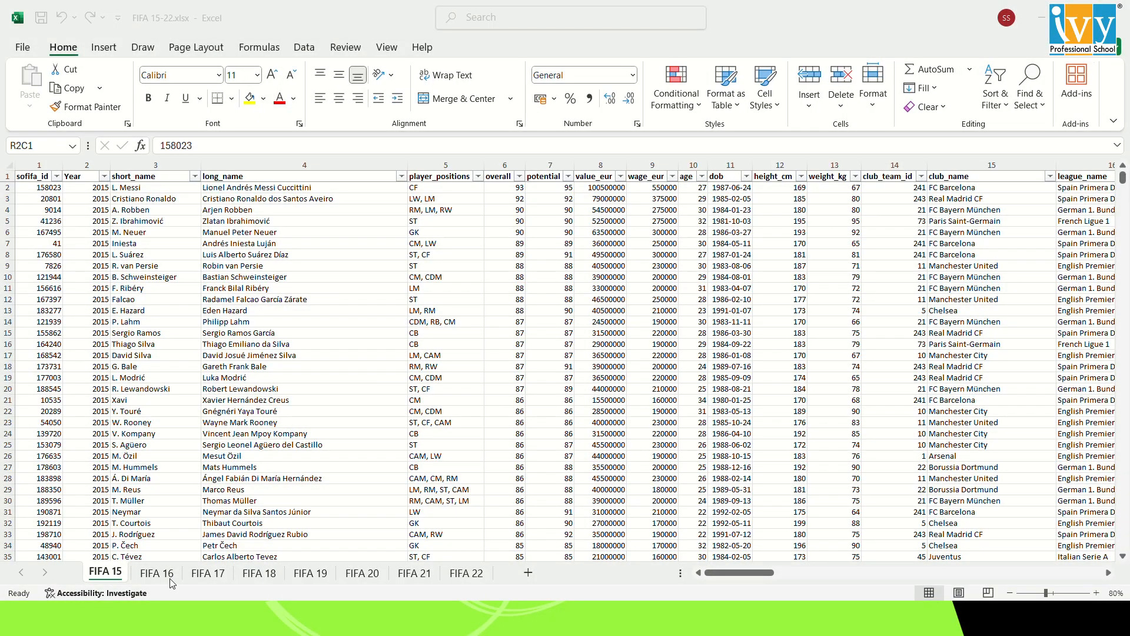
Glance at the FIFA 18 and FIFA 22 player sheets, then return to the FIFA 15 sofifa_id header
left_click(259, 573)
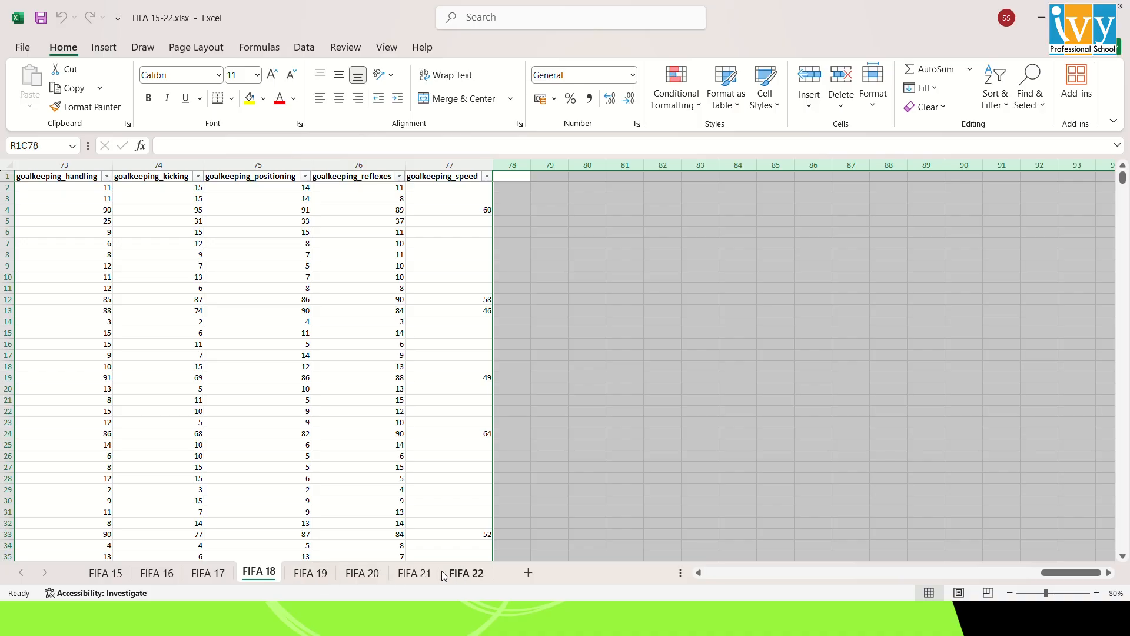
left_click(112, 572)
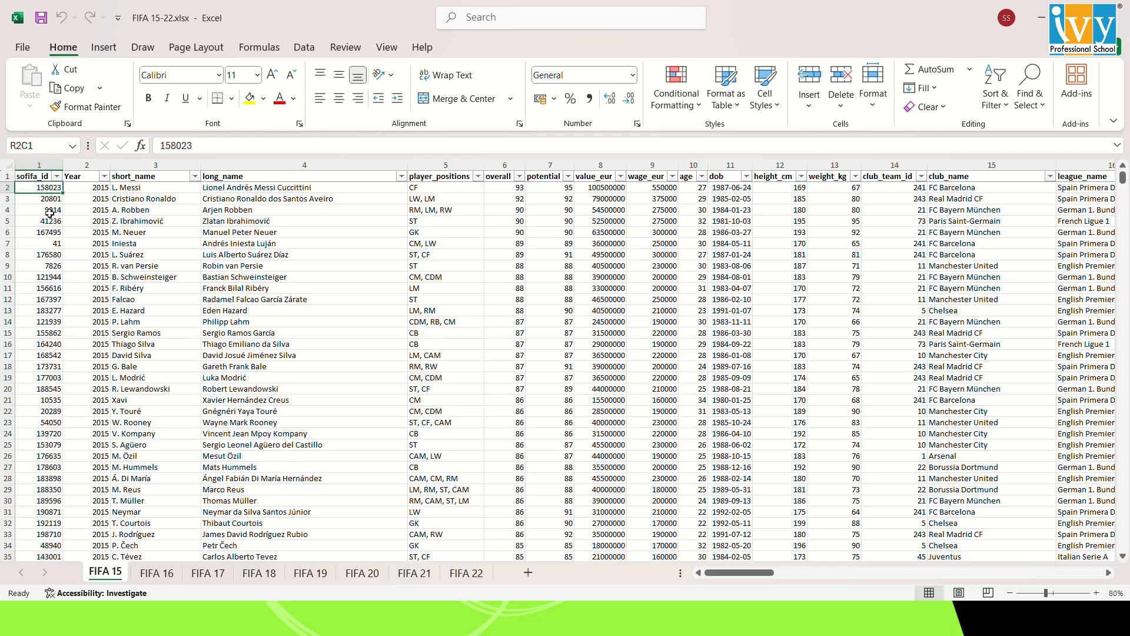
left_click(32, 176)
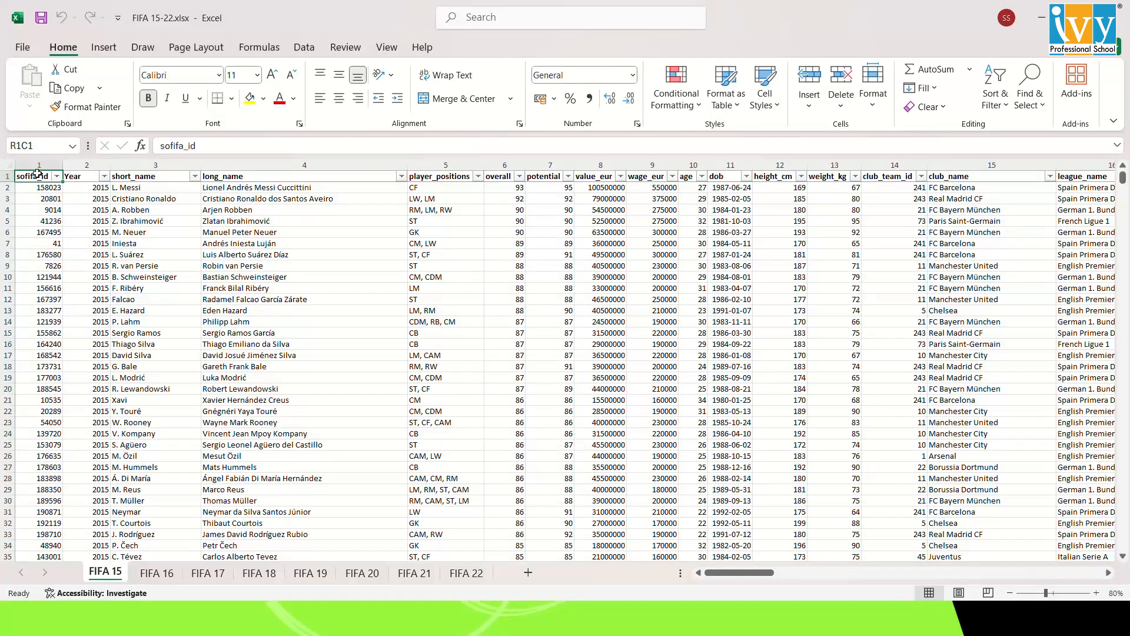
mouse_move(478, 43)
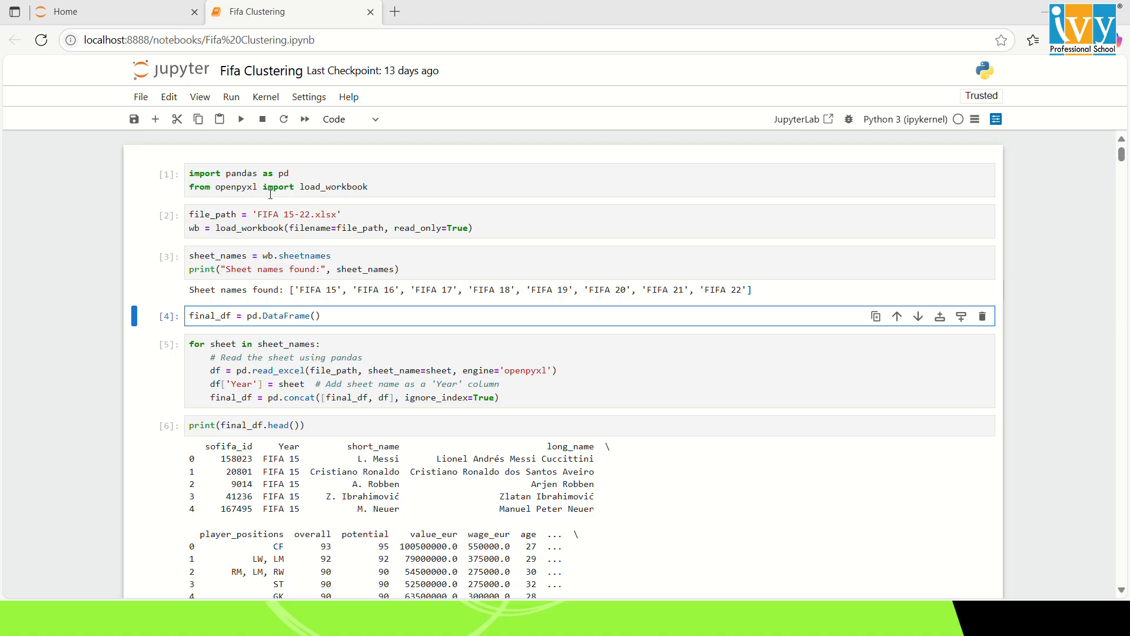
mouse_move(311, 293)
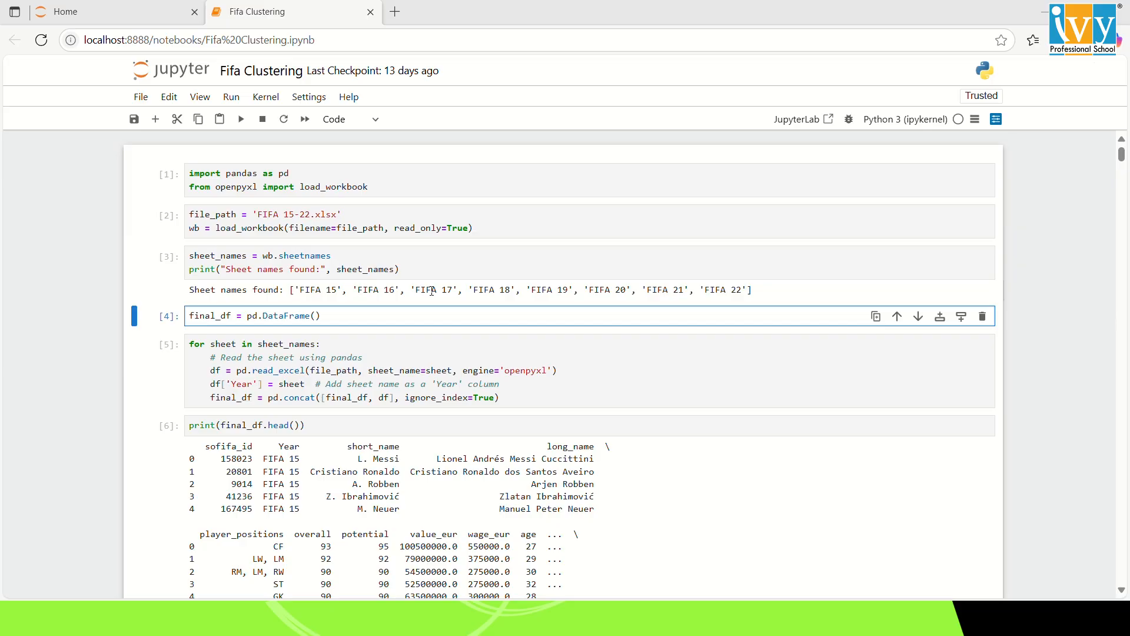
mouse_move(759, 295)
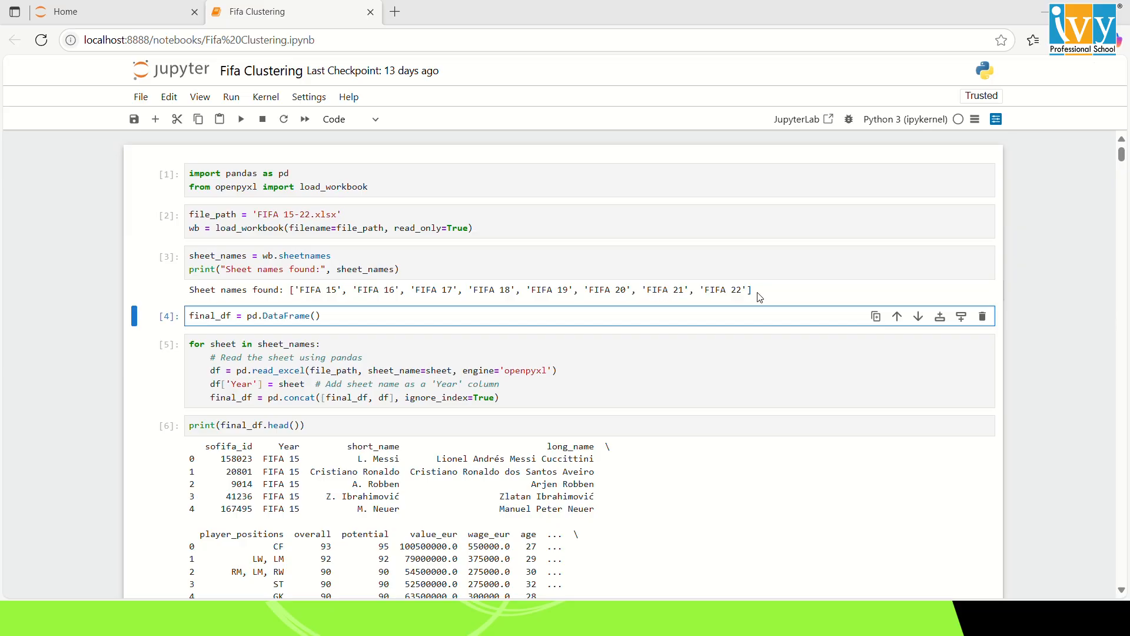
Scroll through the import, merge, info() and missing-value percentage cells of the notebook
scroll("down", 3)
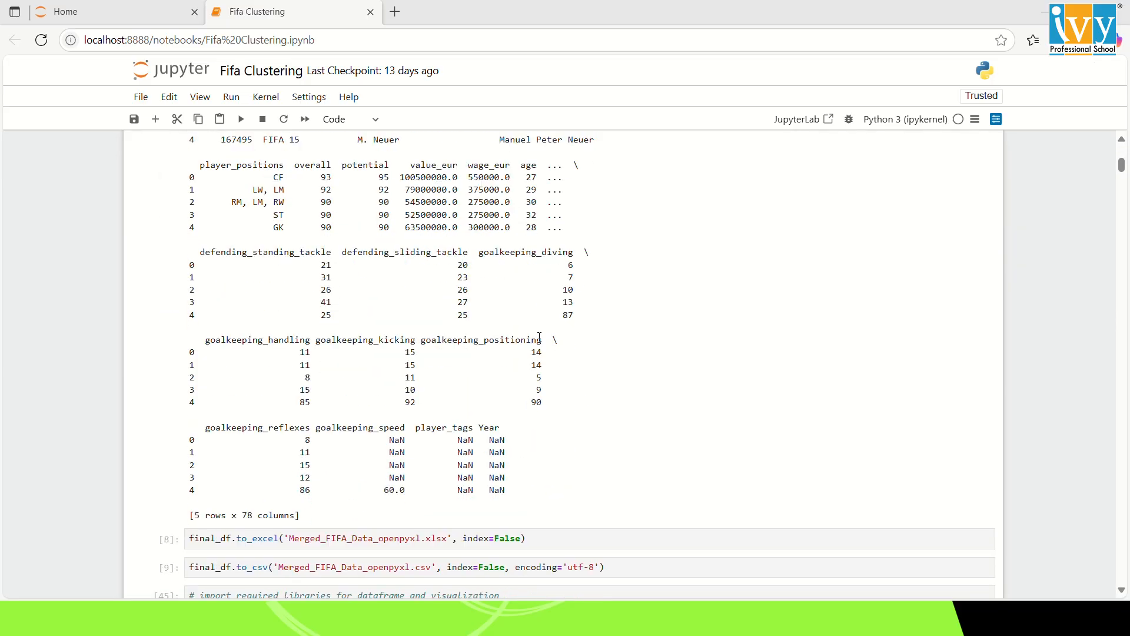
scroll("down", 3)
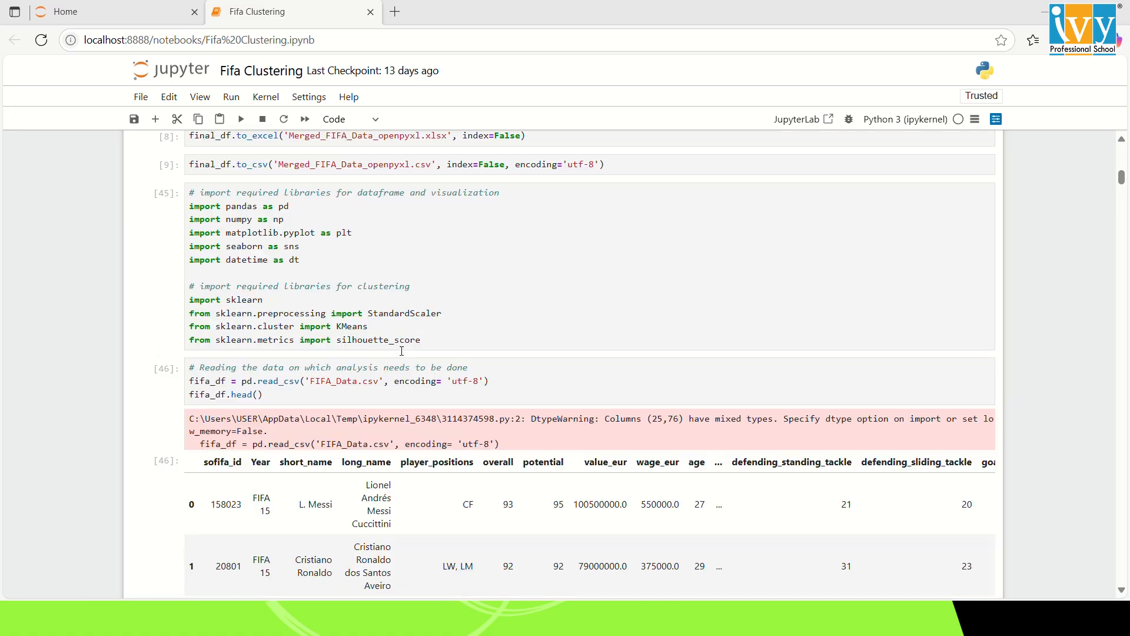
scroll("down", 3)
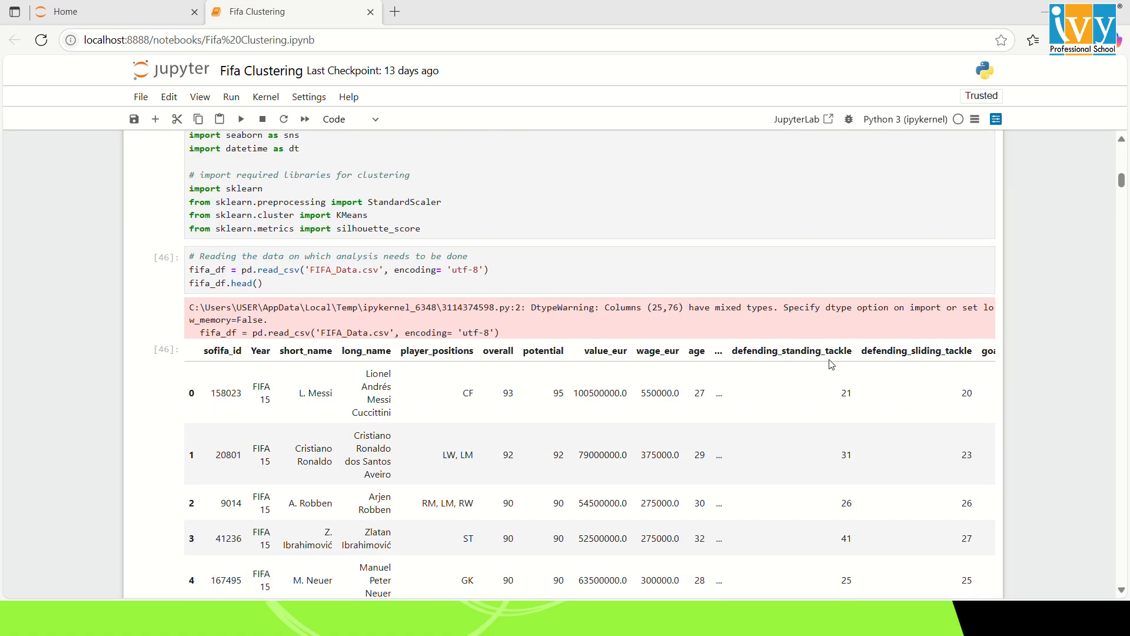
scroll("down", 3)
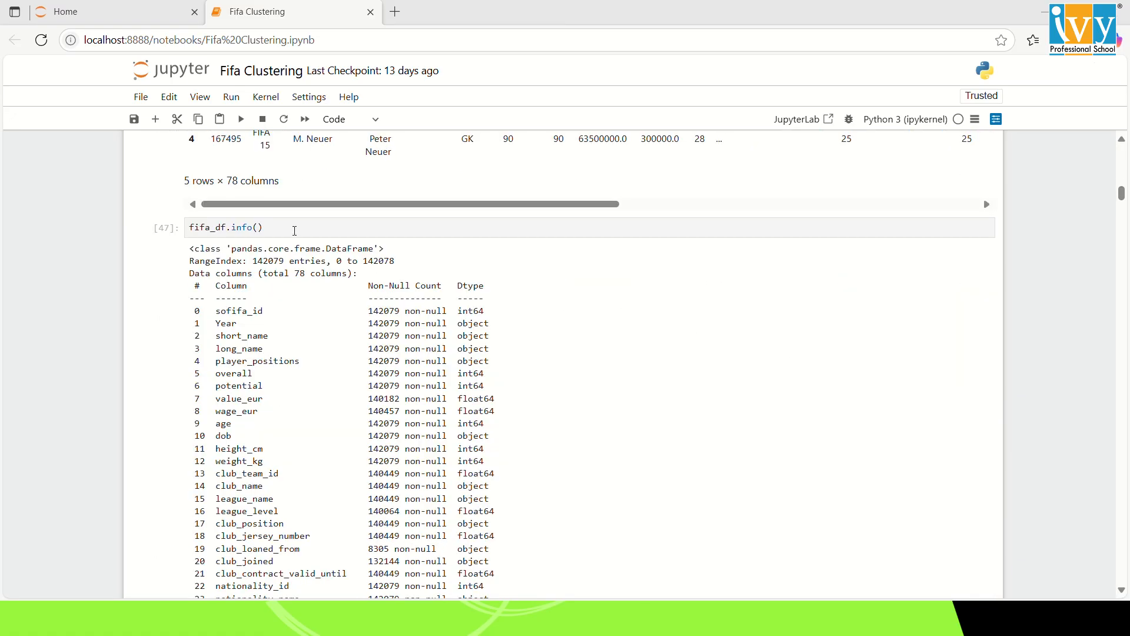
scroll("down", 3)
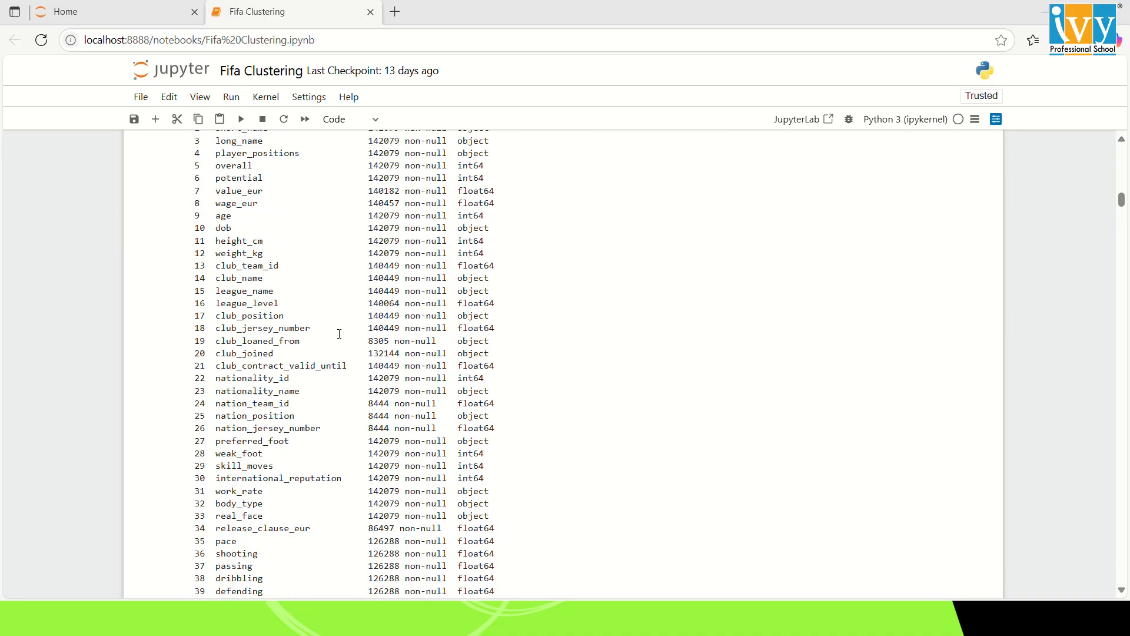
scroll("down", 3)
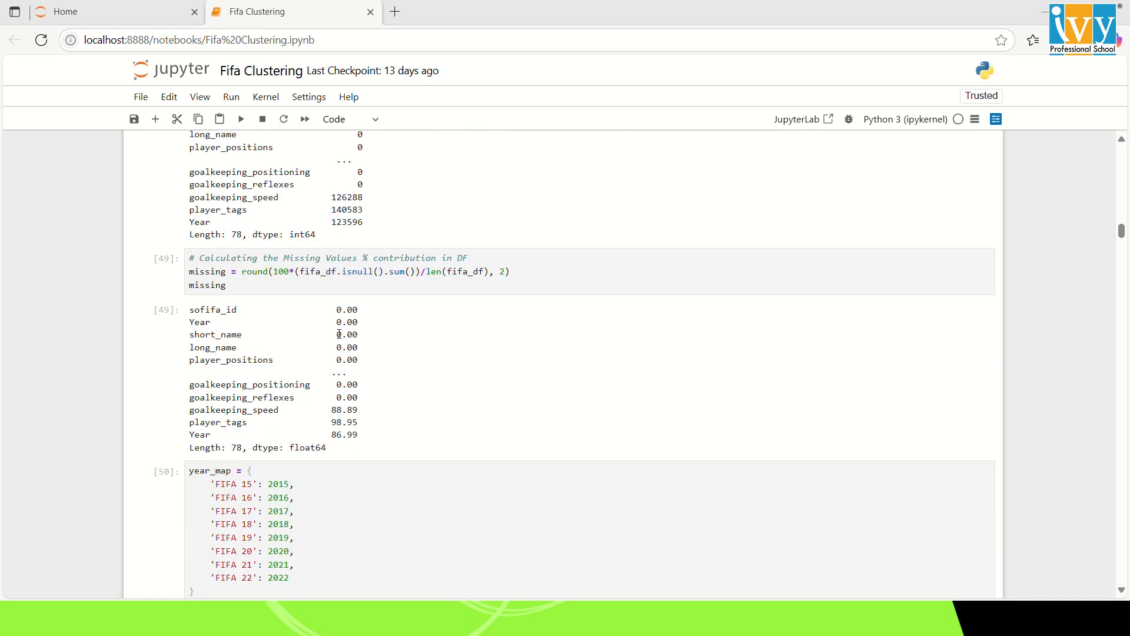
scroll("down", 3)
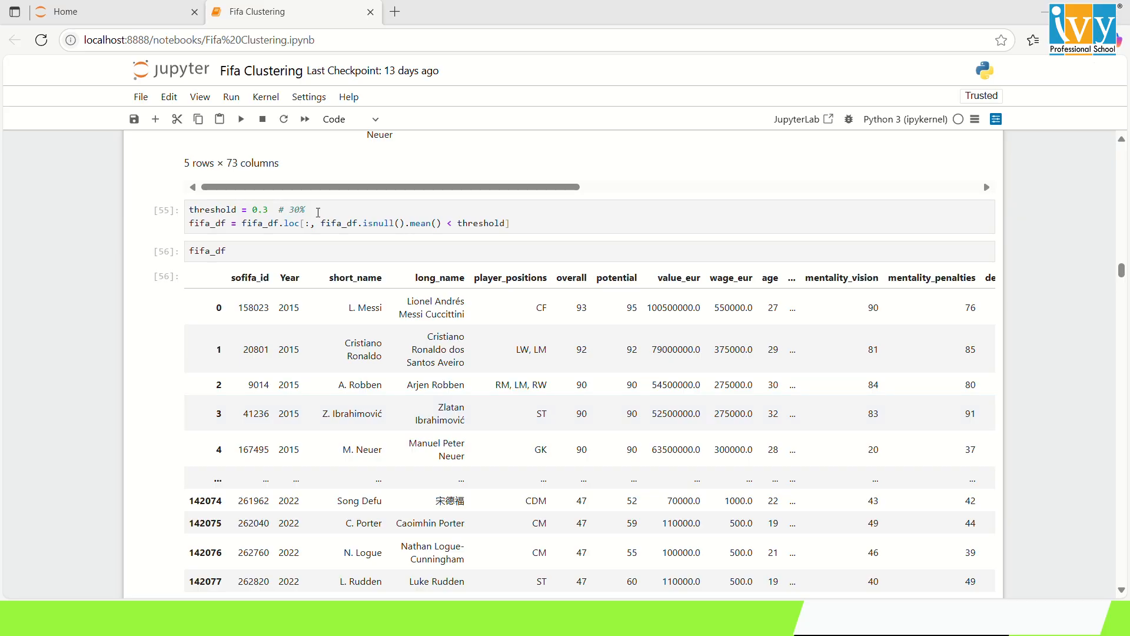
mouse_move(318, 245)
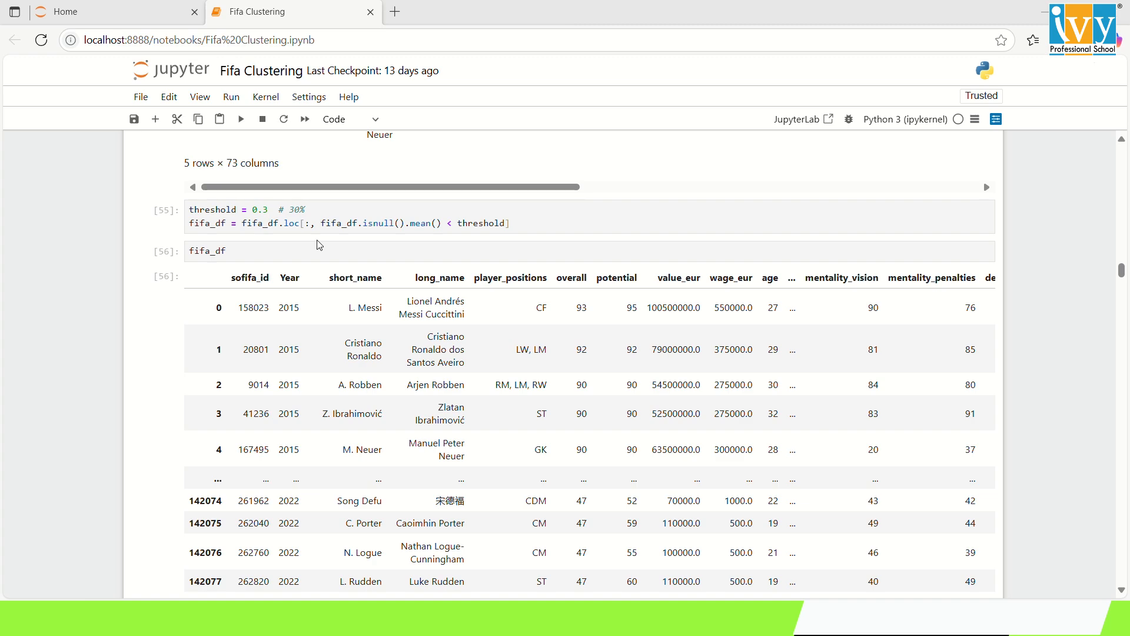
Scroll through the 30% threshold drop, boxplots and IQR outlier removal on potential, value_eur and wage_eur
scroll("down", 3)
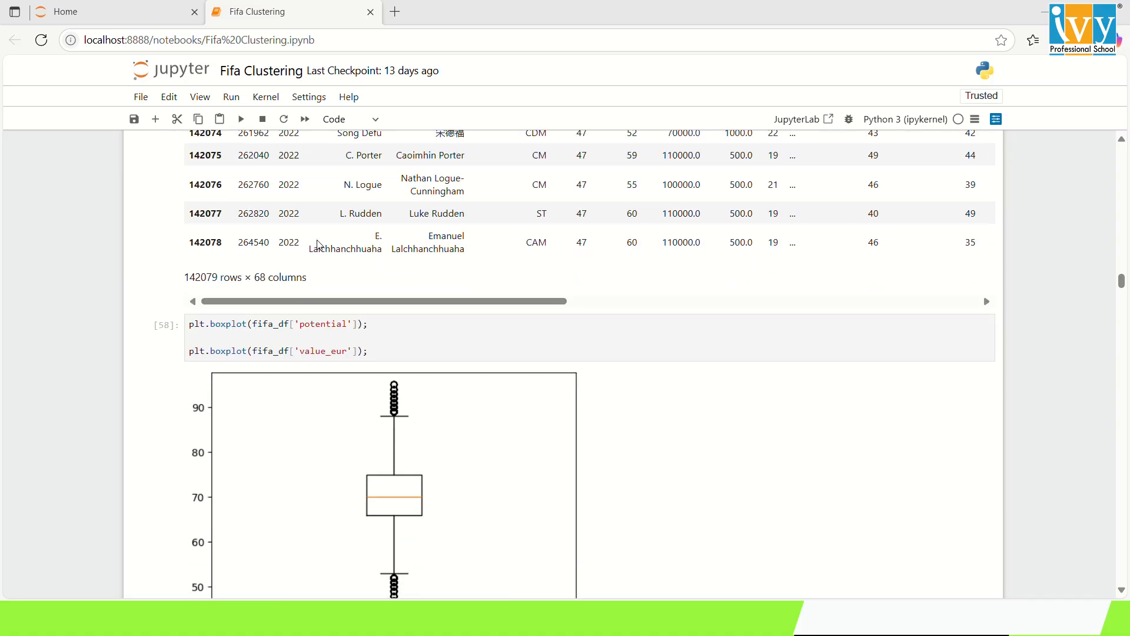
scroll("down", 3)
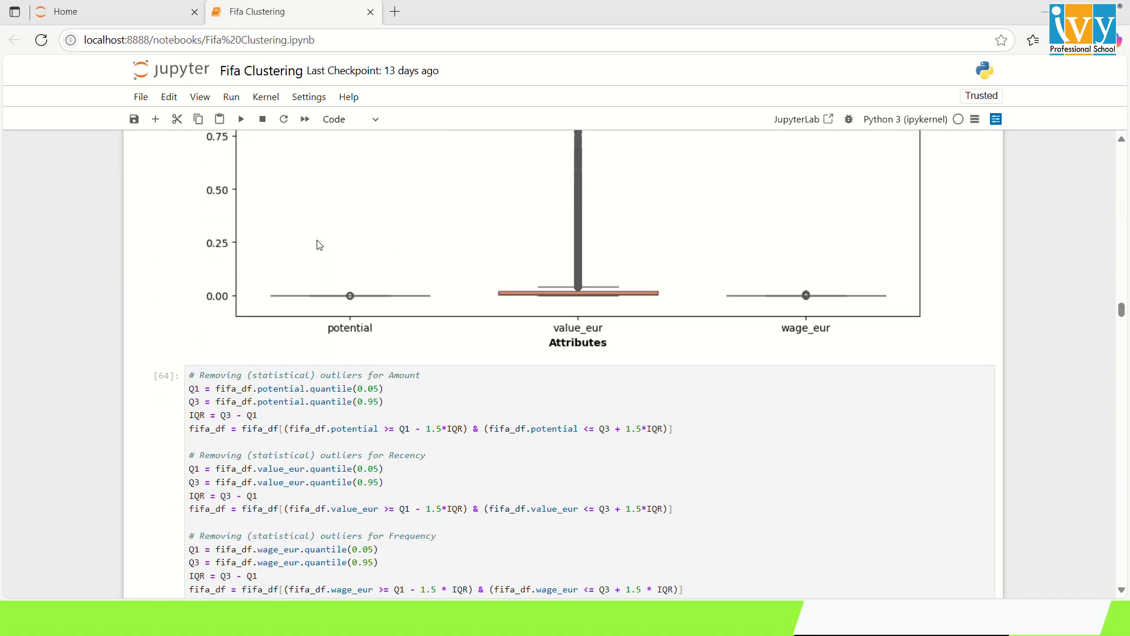
scroll("down", 3)
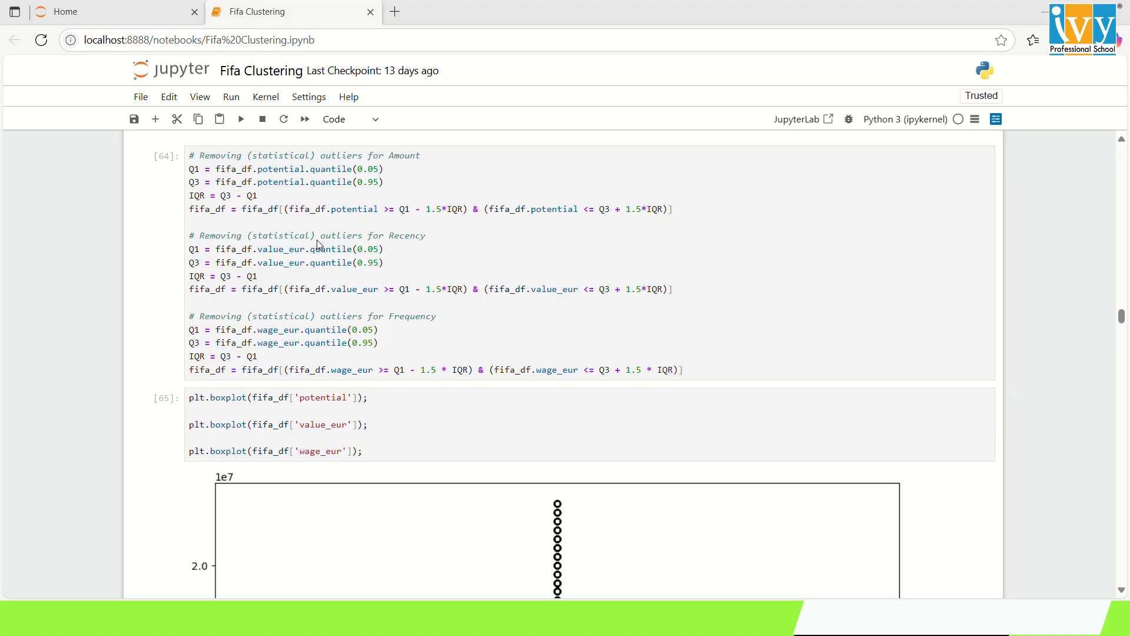
mouse_move(351, 313)
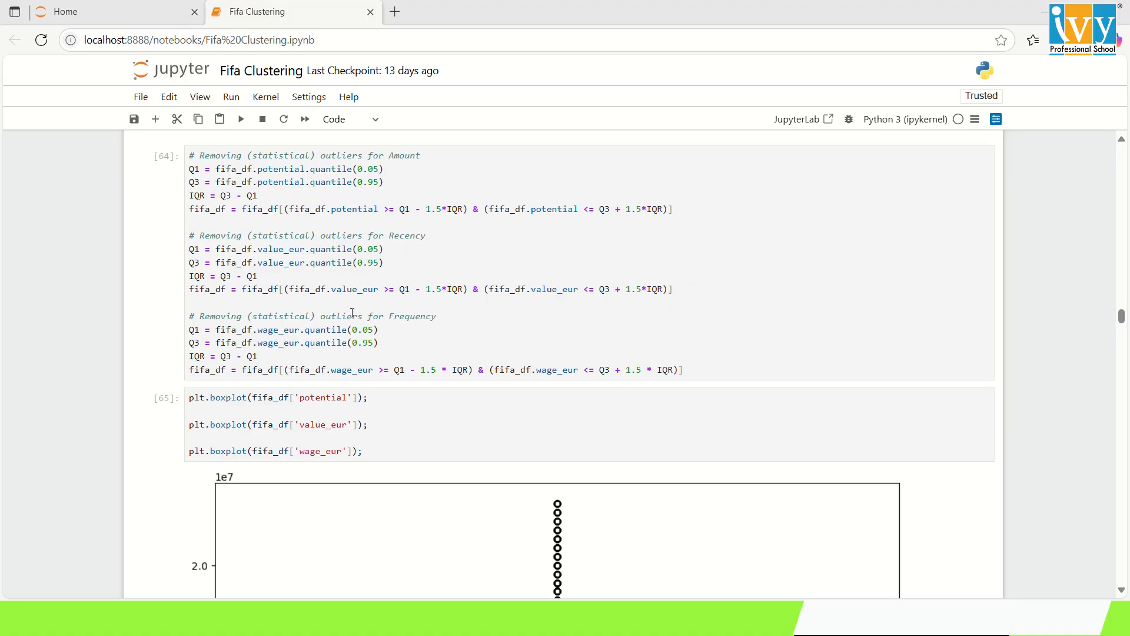
scroll("down", 3)
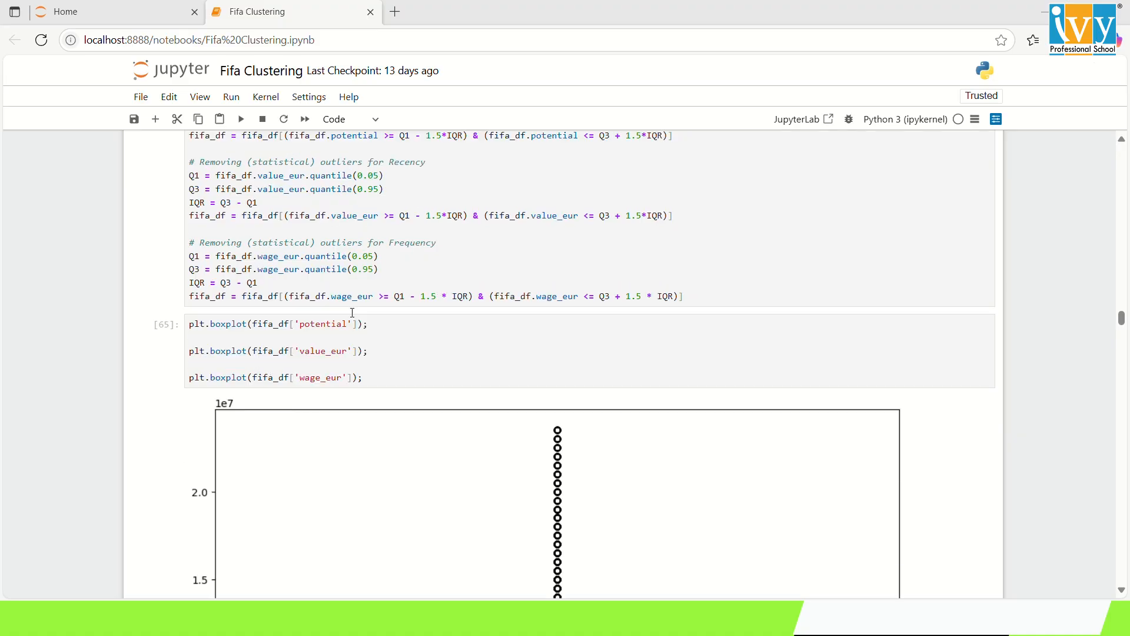
mouse_move(352, 312)
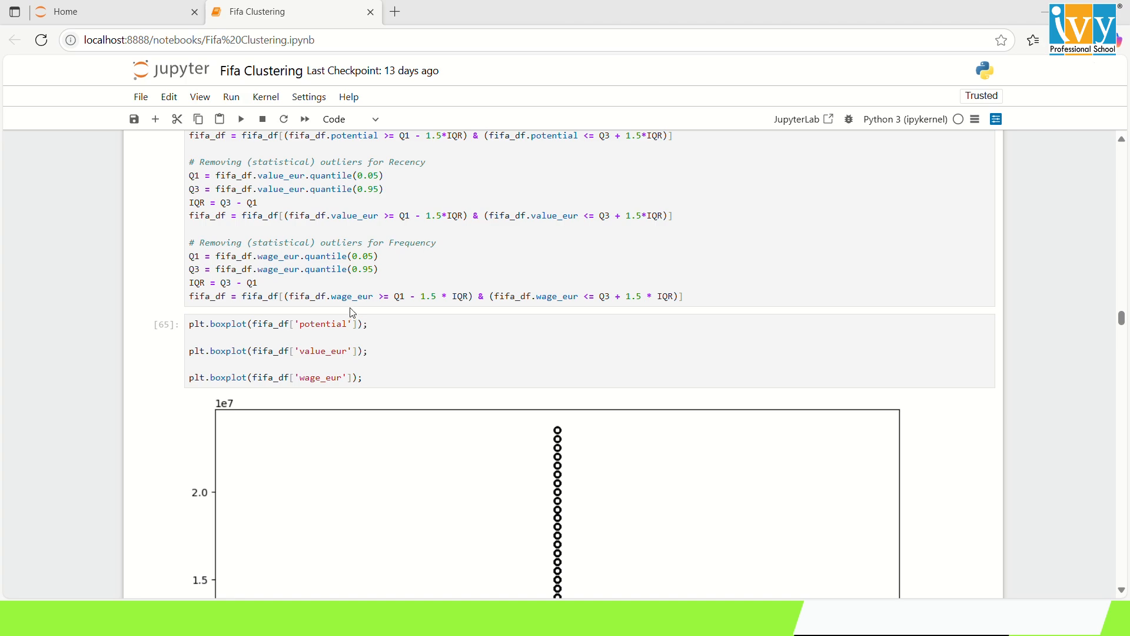
mouse_move(486, 34)
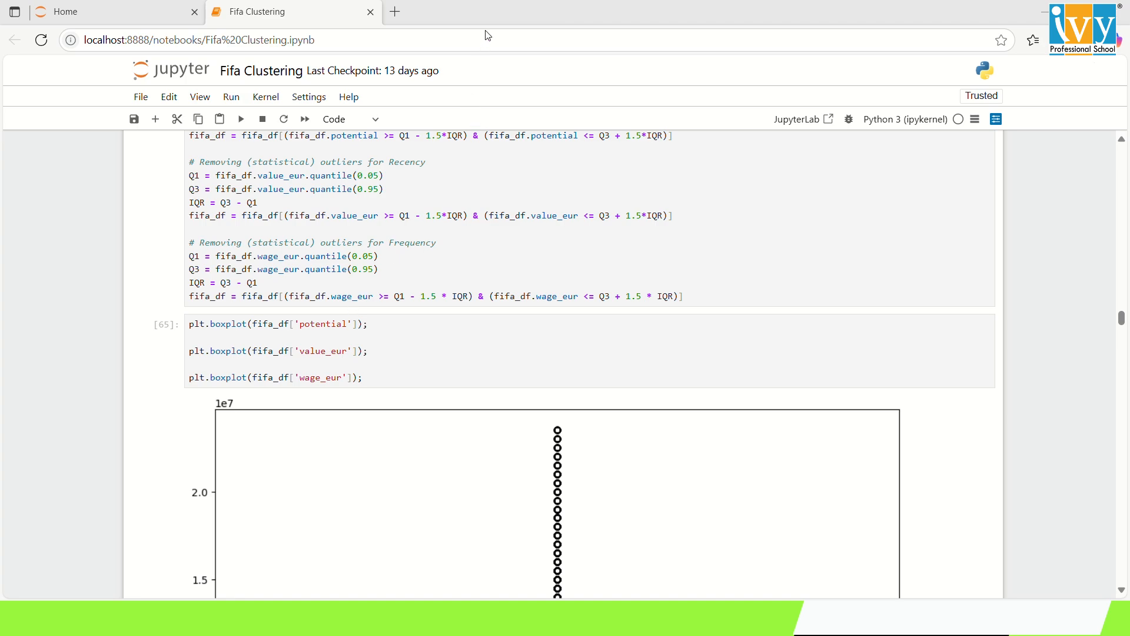
scroll("down", 3)
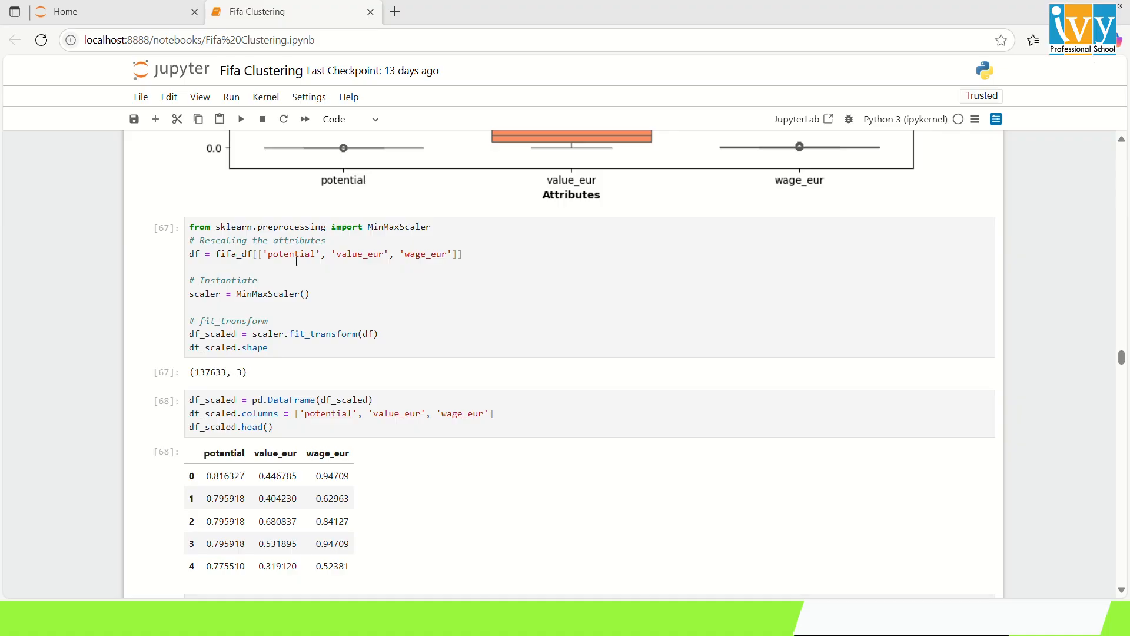
mouse_move(310, 373)
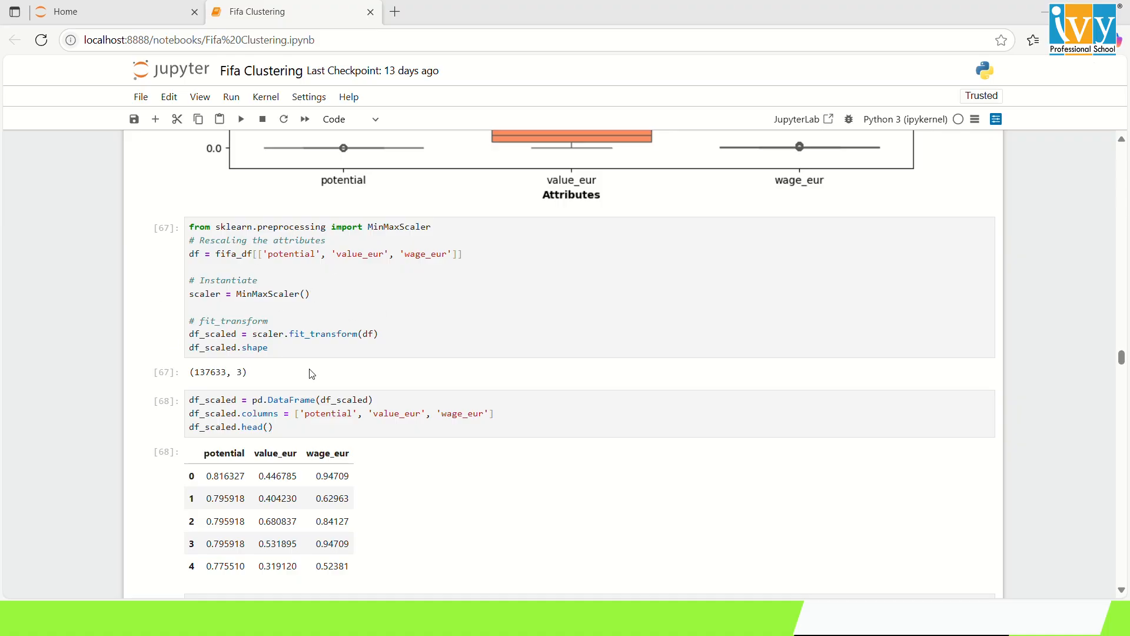
Scroll to the MinMaxScaler, scaled DataFrame and KMeans(n_clusters=3) fit cells
scroll("down", 3)
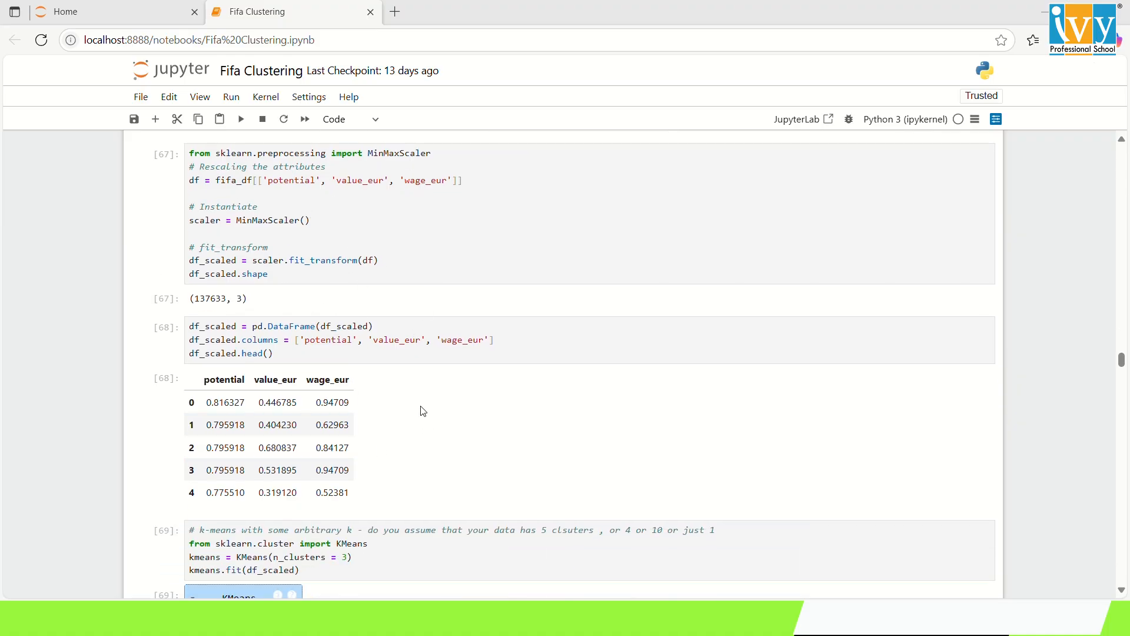
scroll("down", 3)
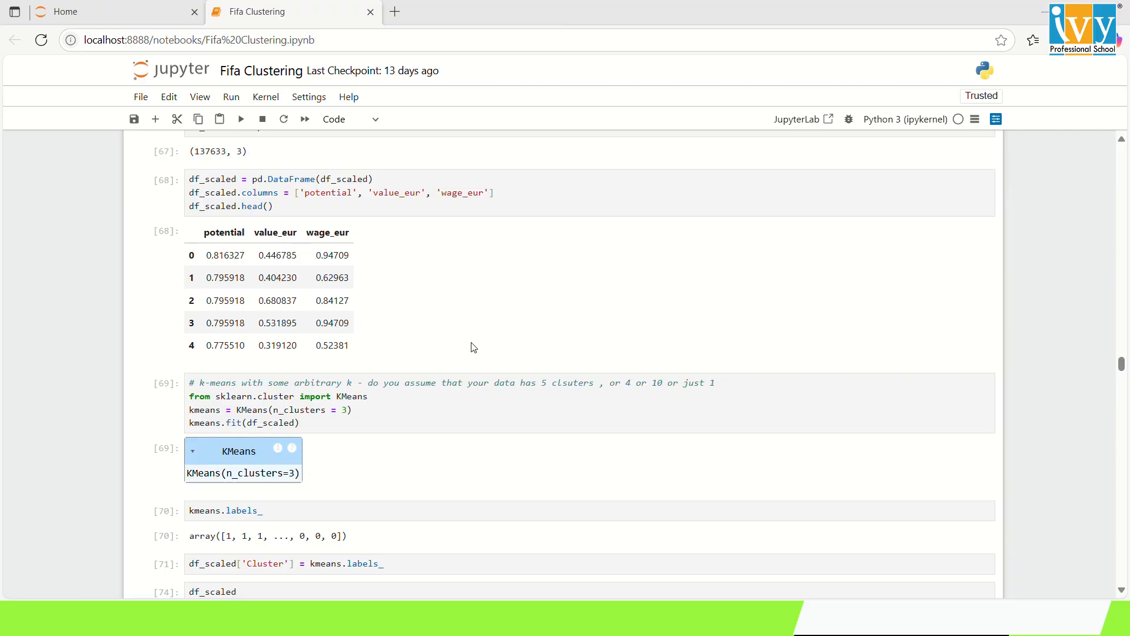
mouse_move(546, 350)
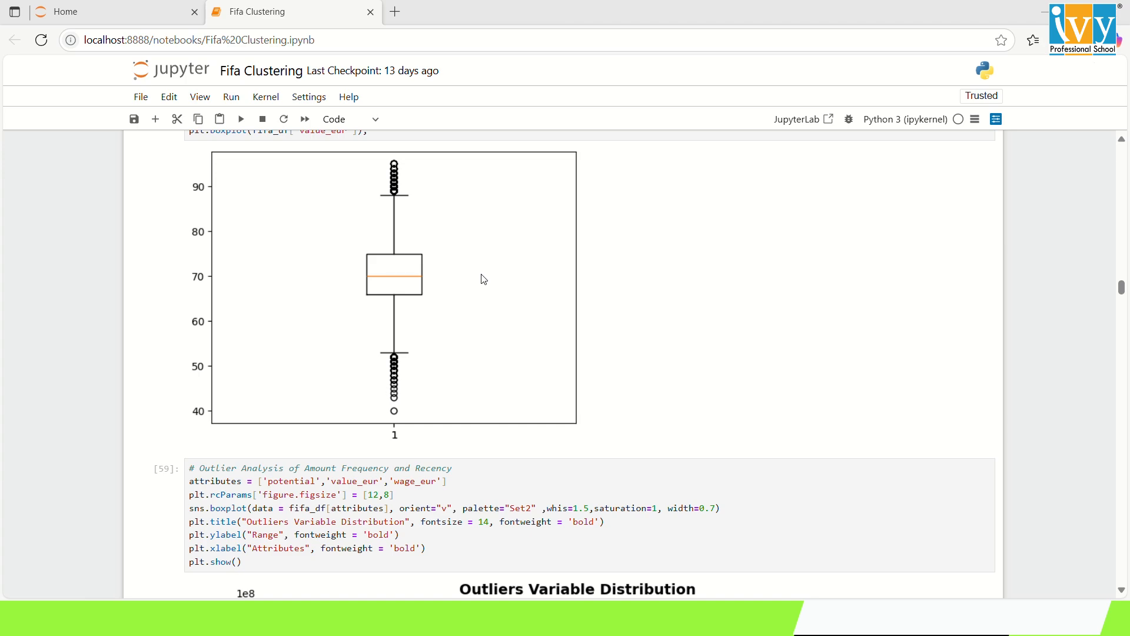
mouse_move(709, 230)
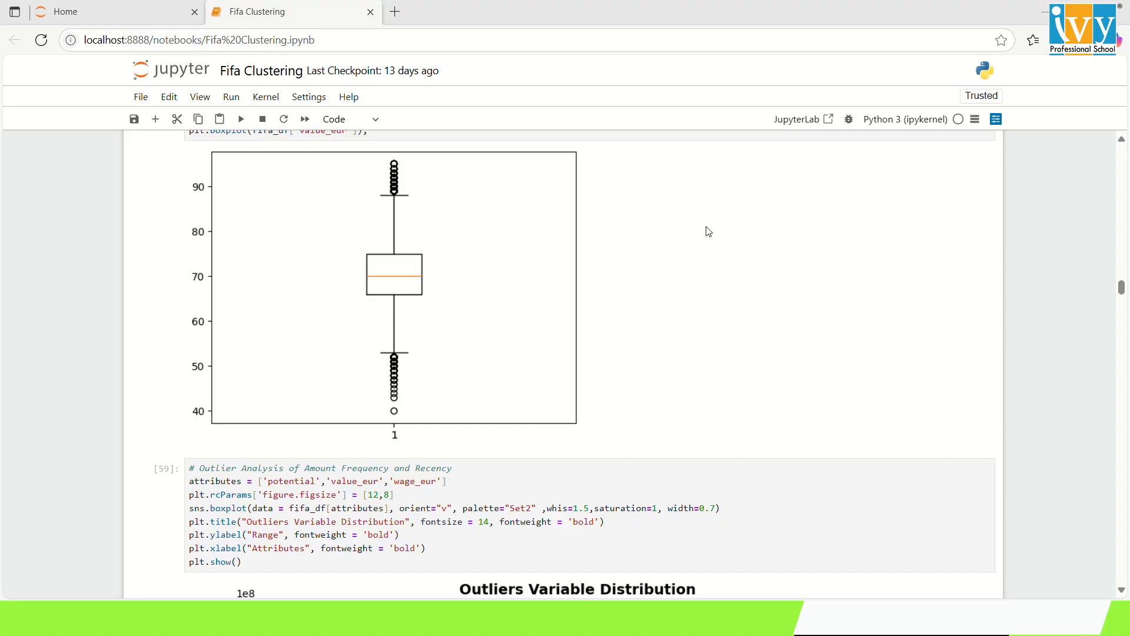
mouse_move(684, 247)
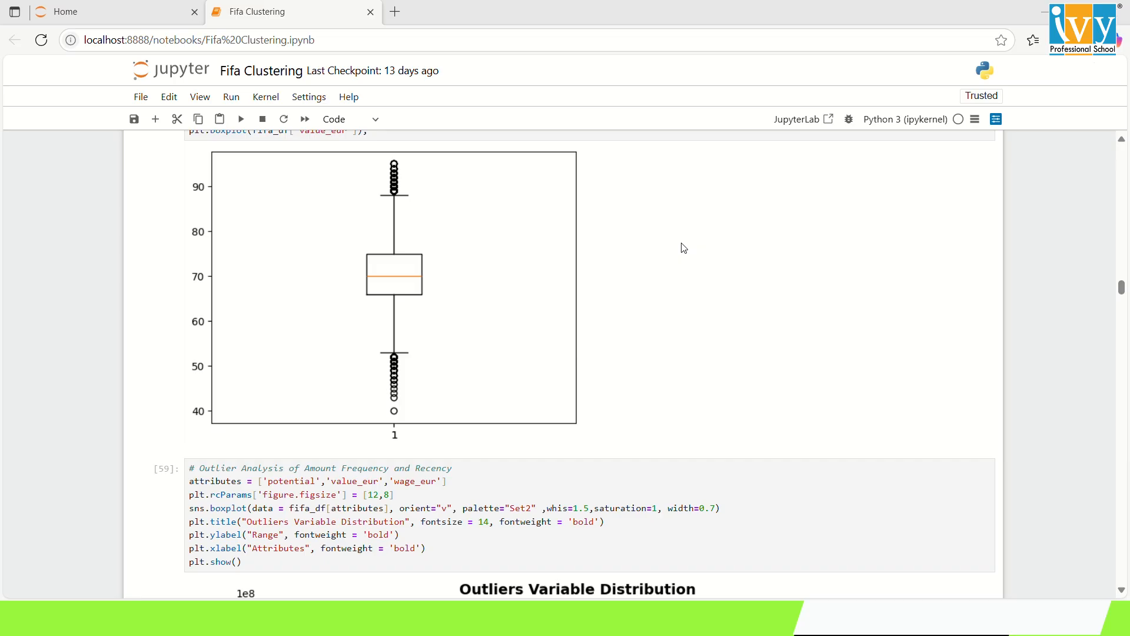
mouse_move(656, 320)
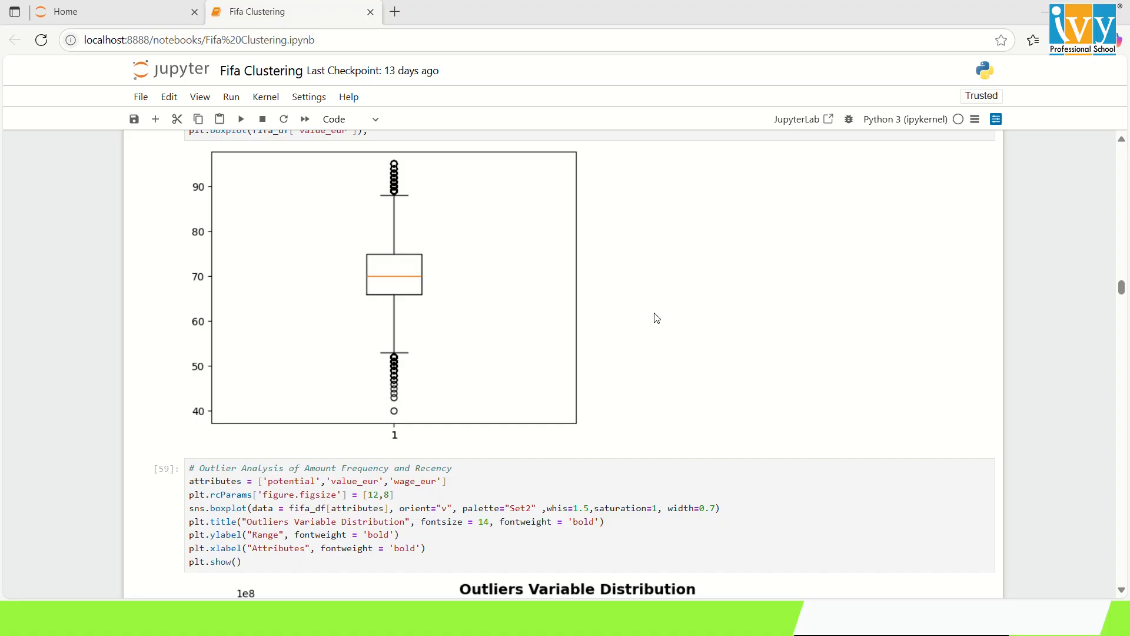
mouse_move(664, 341)
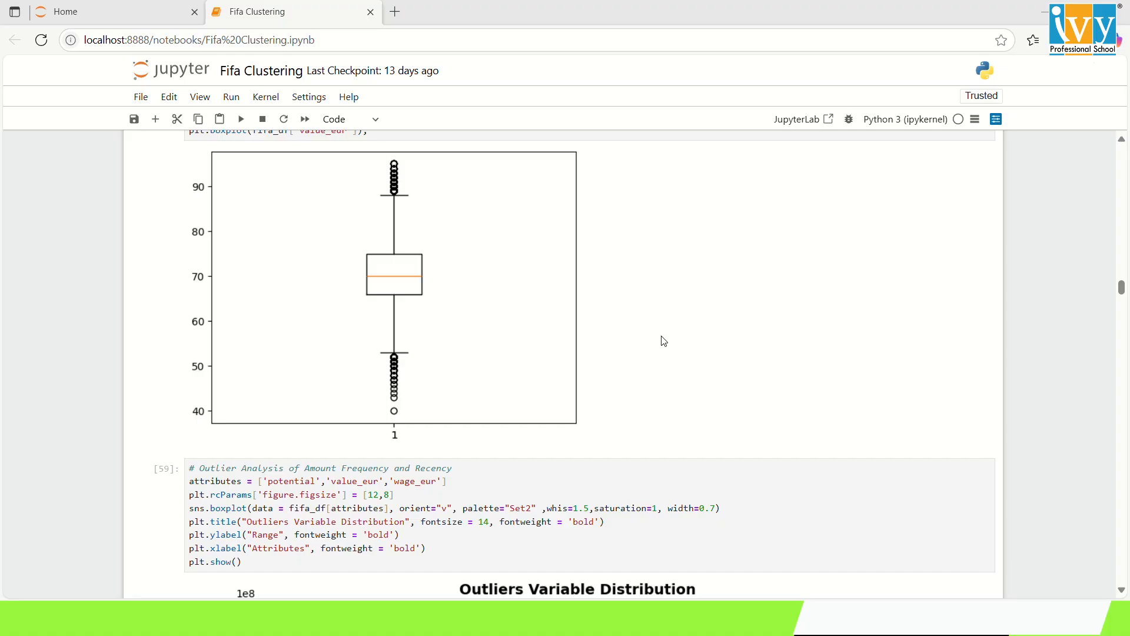
mouse_move(674, 336)
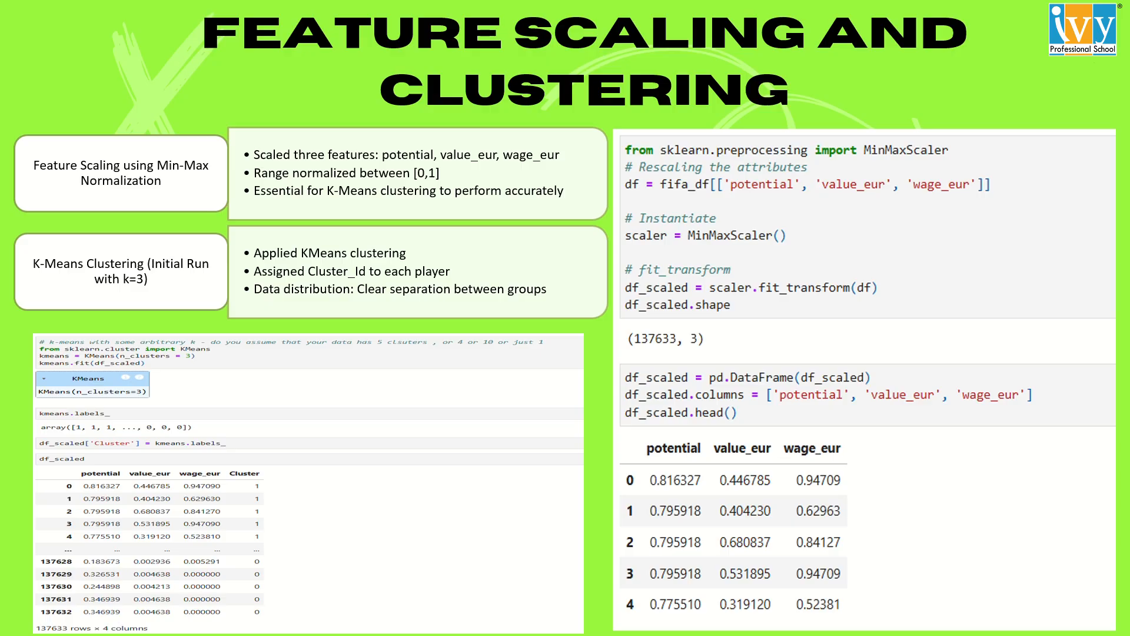
mouse_move(248, 516)
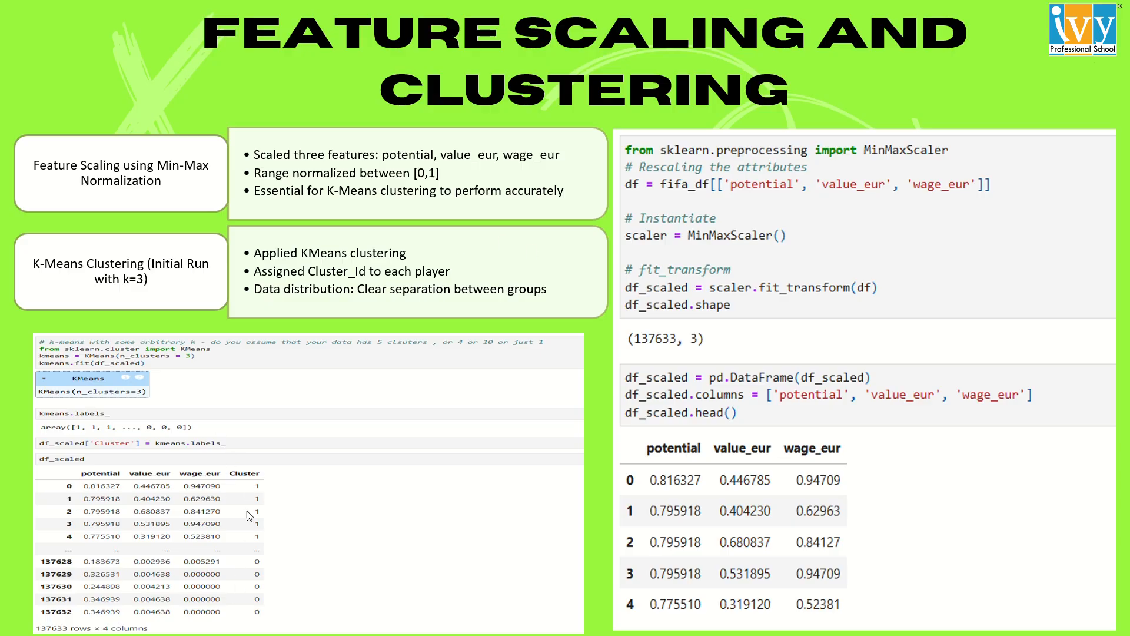
mouse_move(305, 357)
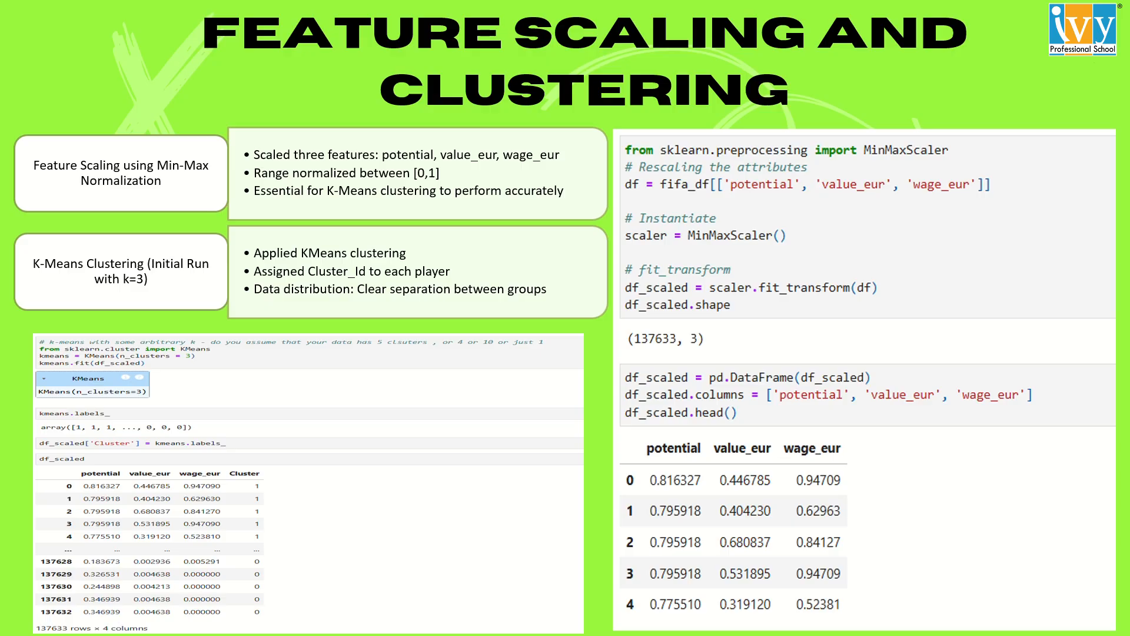
mouse_move(562, 449)
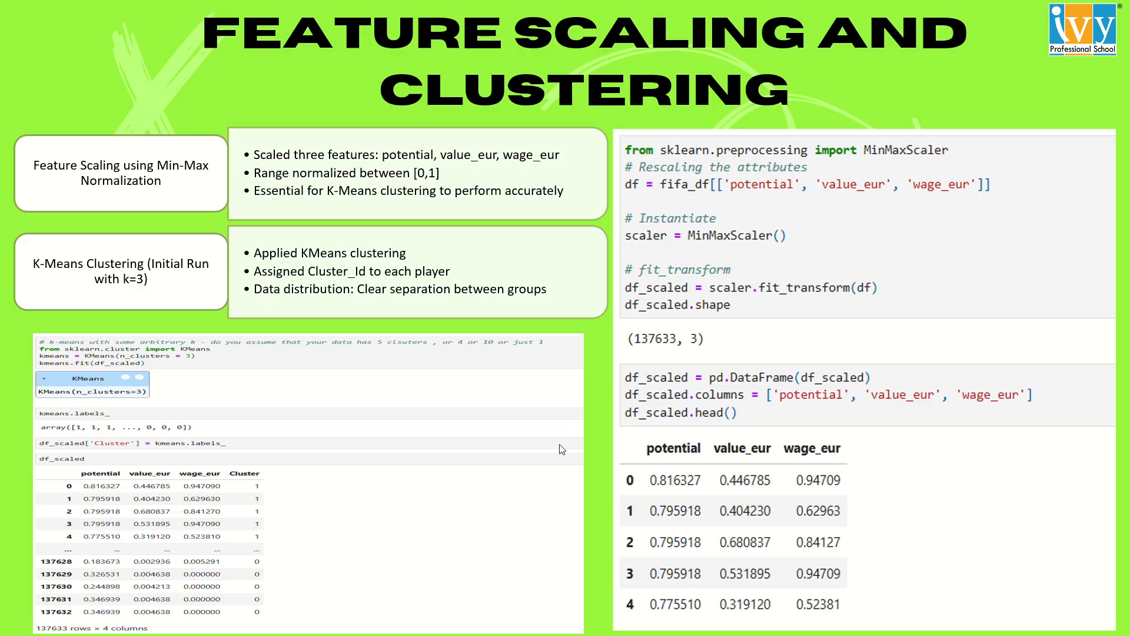
mouse_move(444, 475)
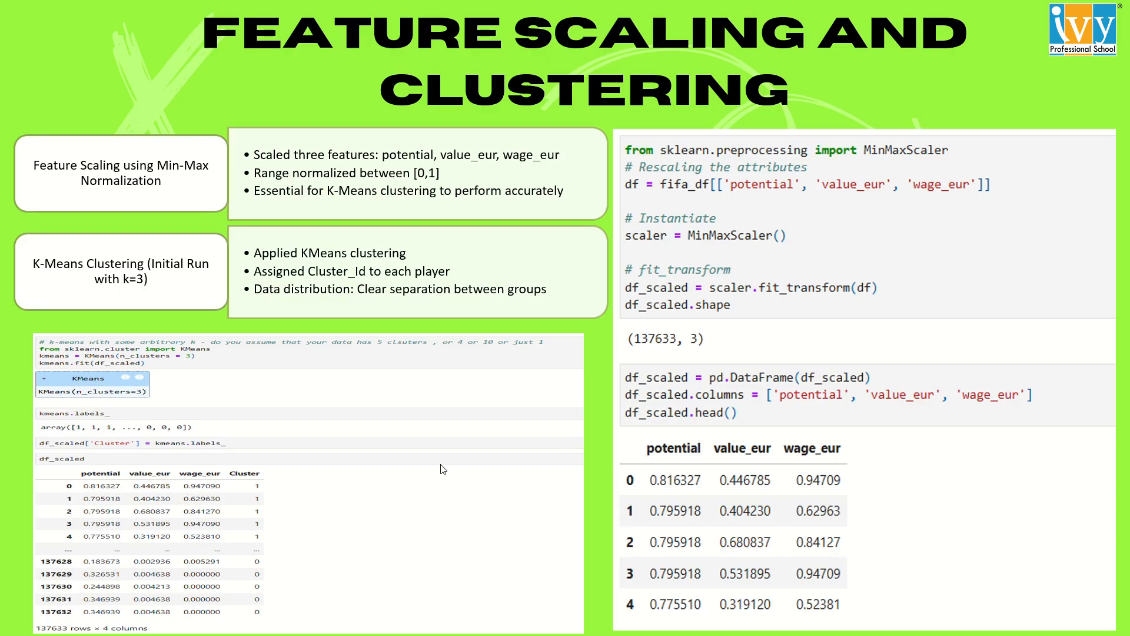
mouse_move(627, 590)
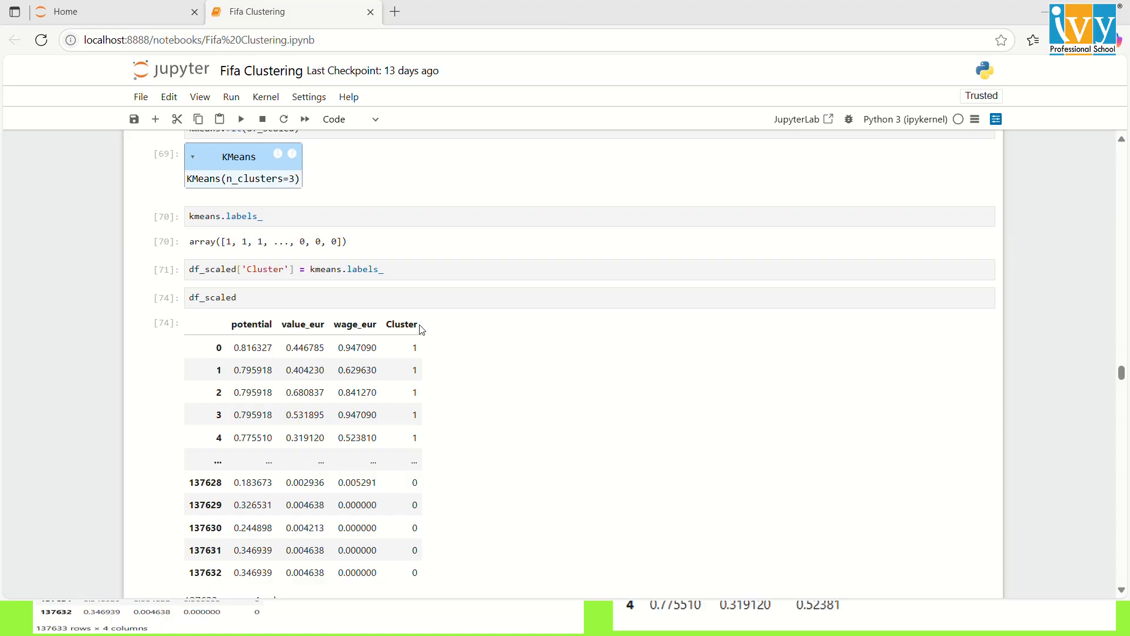
Scroll past the df_scaled table to the elbow curve of SSD for 2–8 clusters
scroll("down", 3)
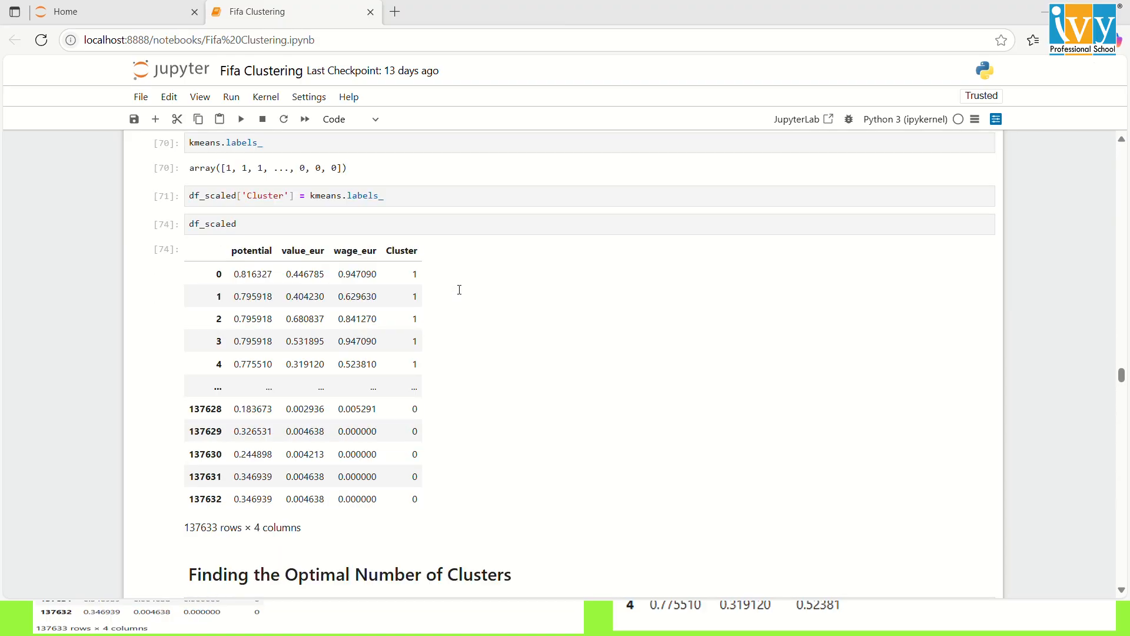
scroll("down", 3)
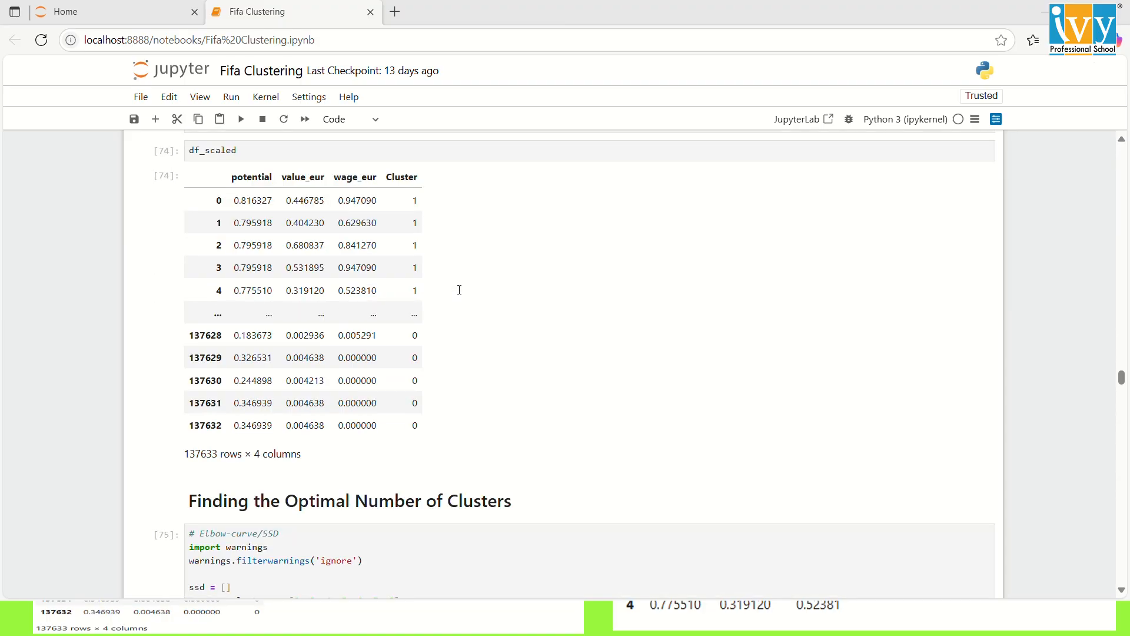
scroll("down", 3)
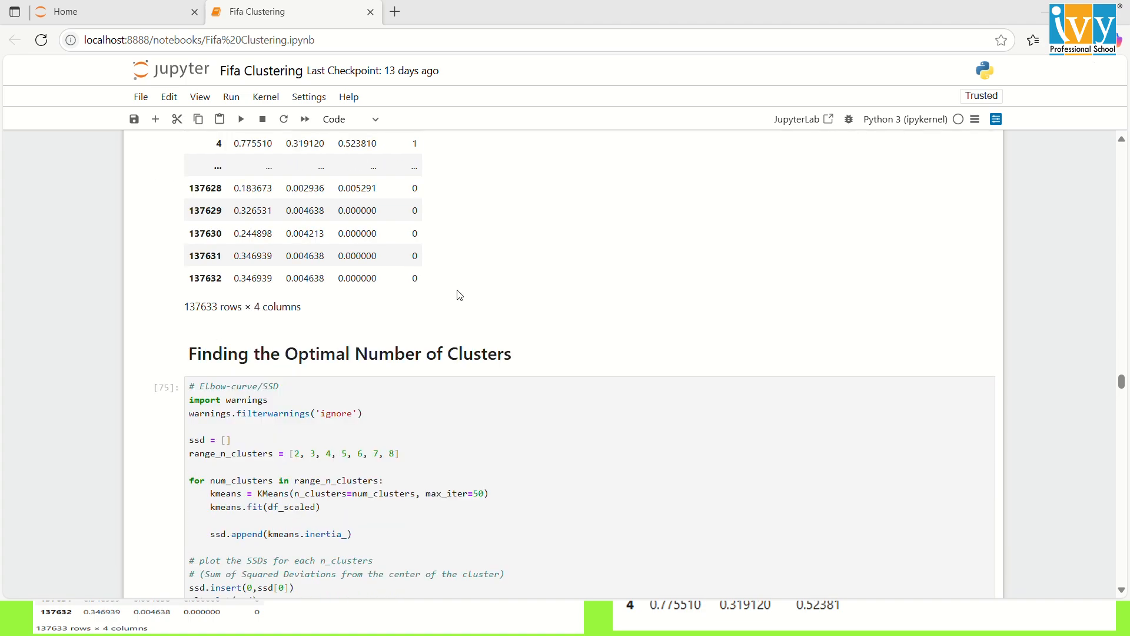
scroll("down", 3)
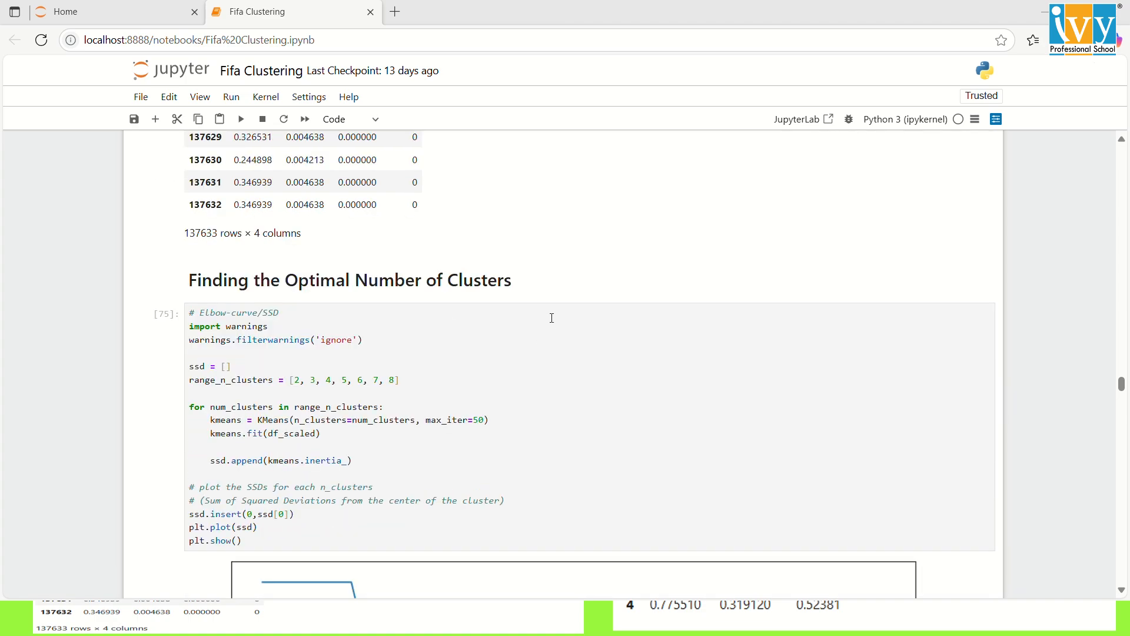
mouse_move(556, 36)
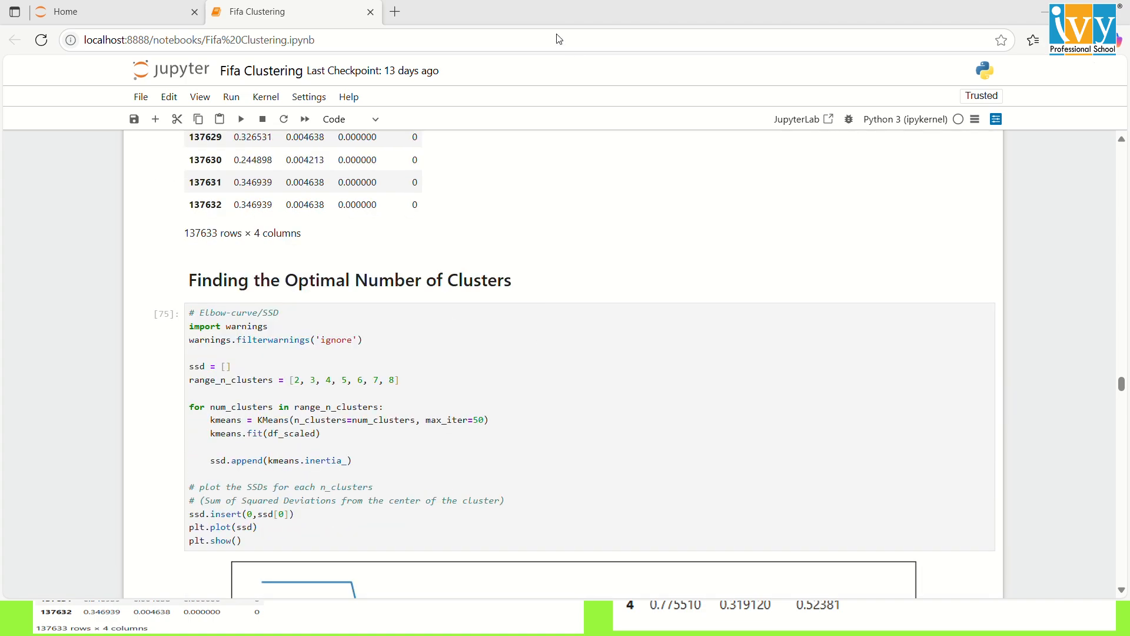
scroll("down", 3)
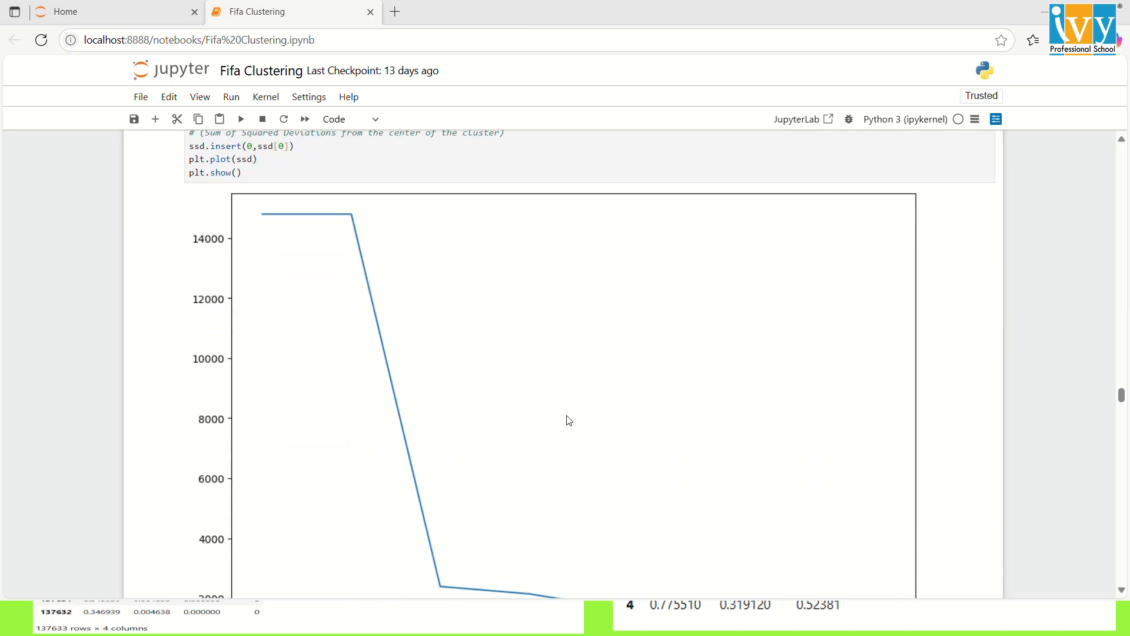
mouse_move(567, 415)
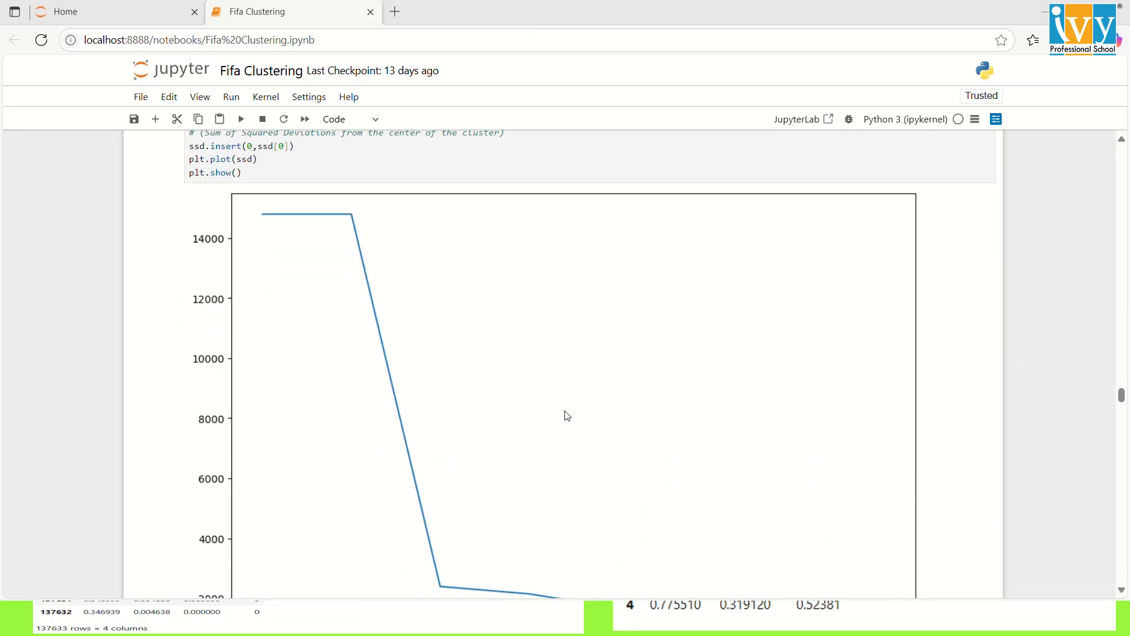
scroll("down", 3)
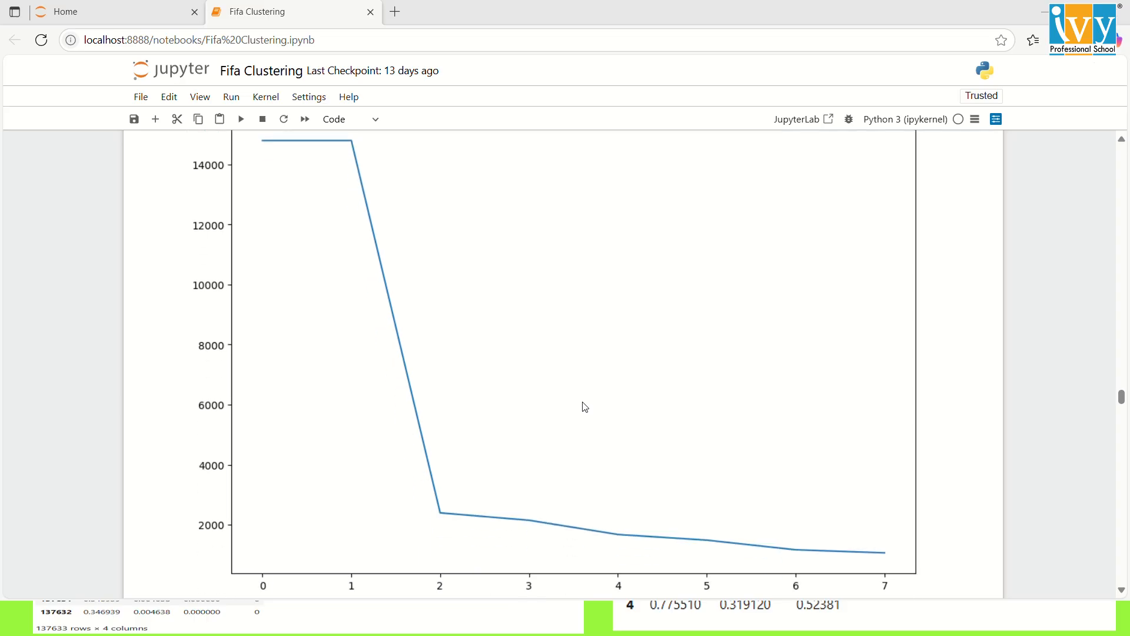
mouse_move(374, 328)
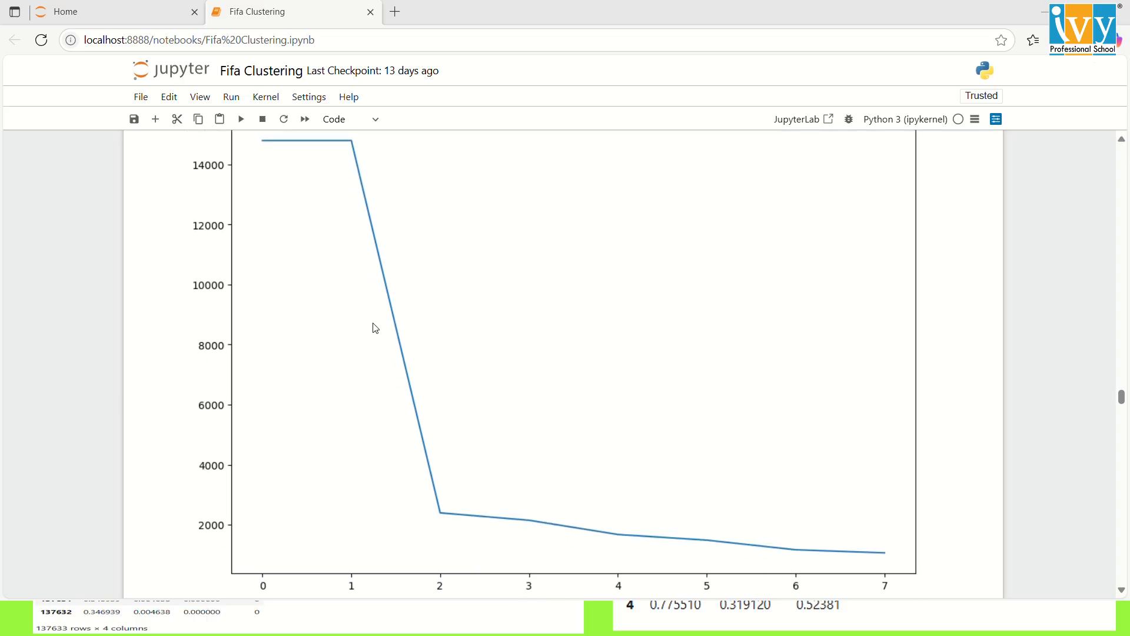
mouse_move(496, 604)
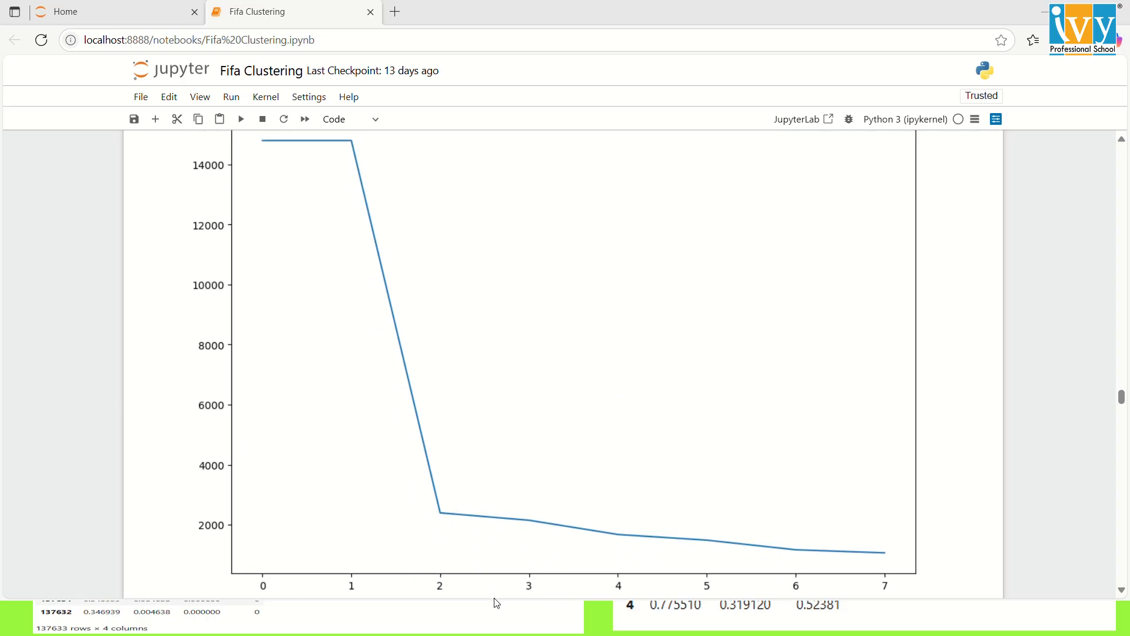
mouse_move(528, 523)
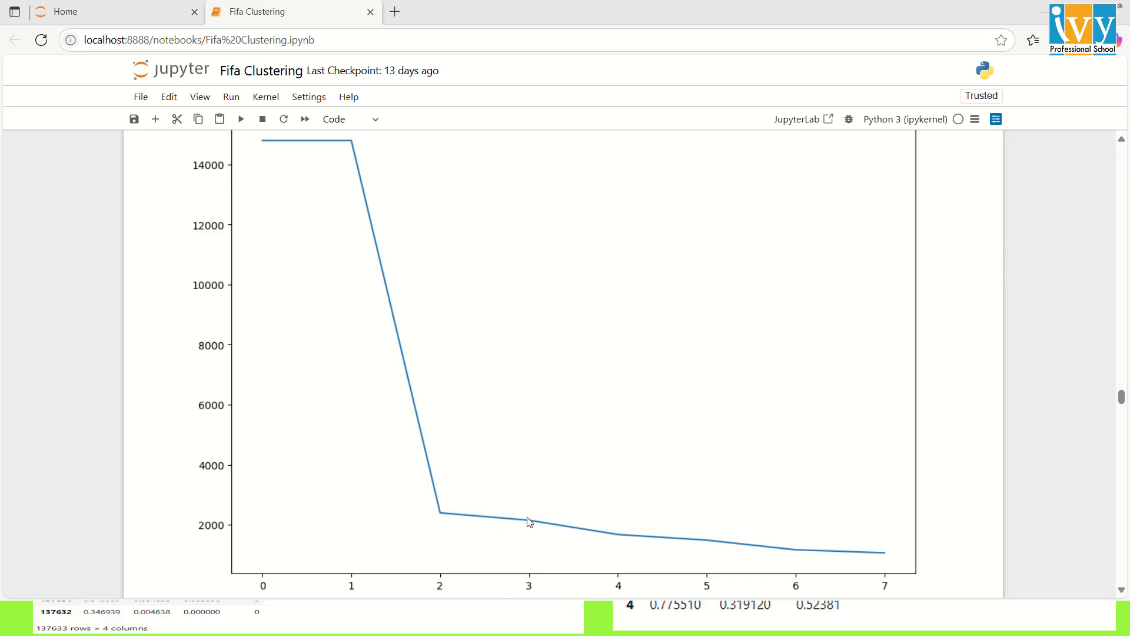
scroll("down", 3)
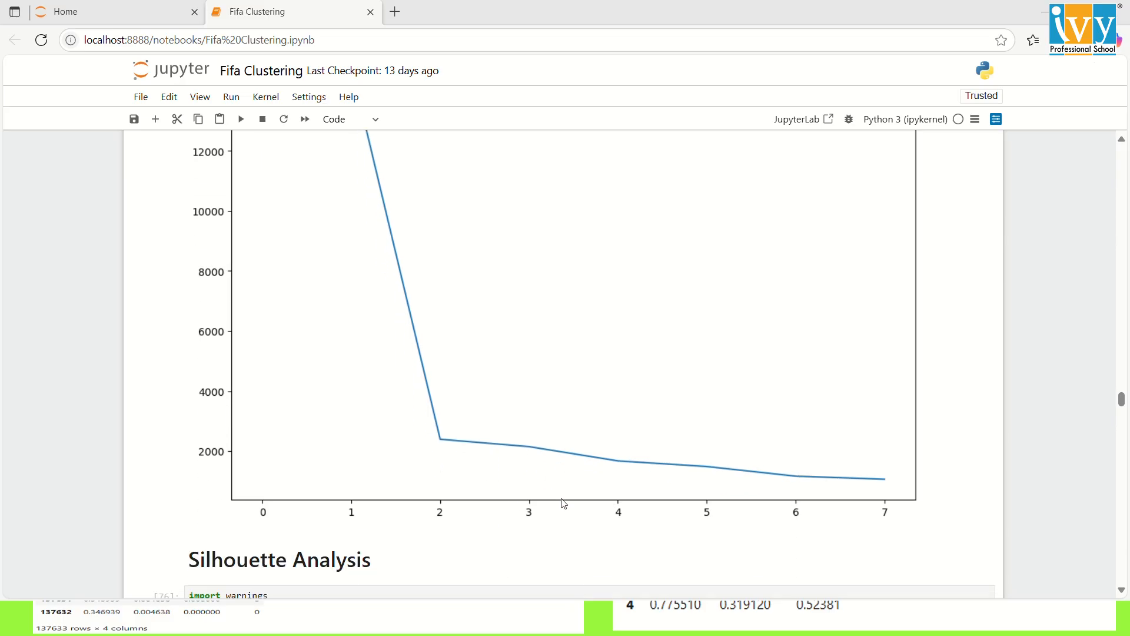
Scroll through silhouette scores peaking near 0.88 at k=3 to the final KMeans(n_clusters=3) and fifa_df.head()
scroll("down", 3)
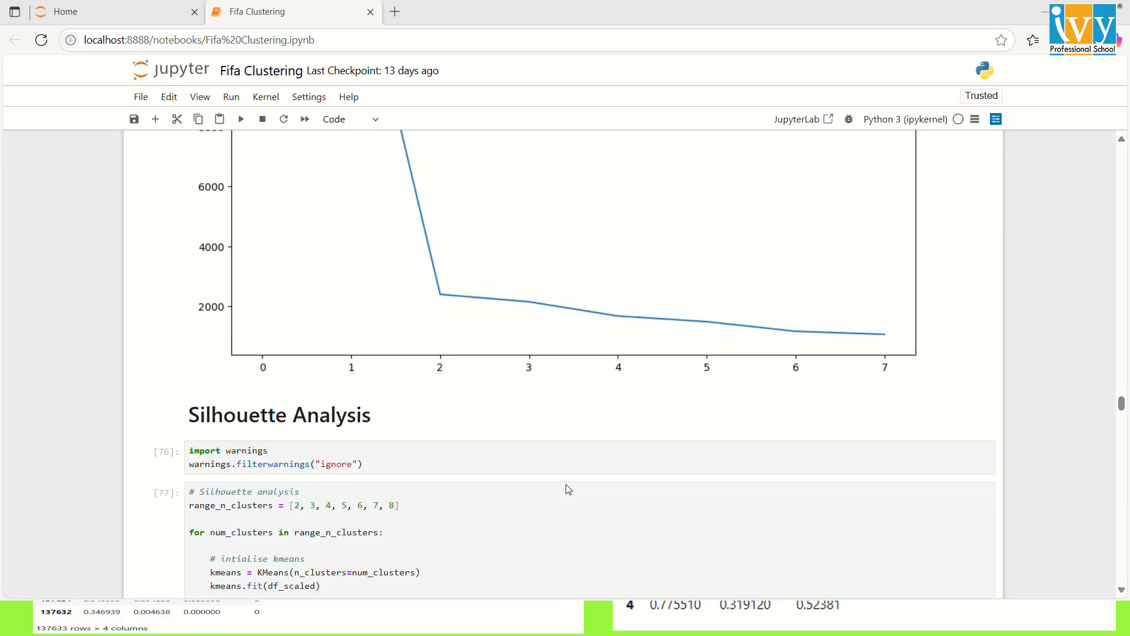
scroll("down", 3)
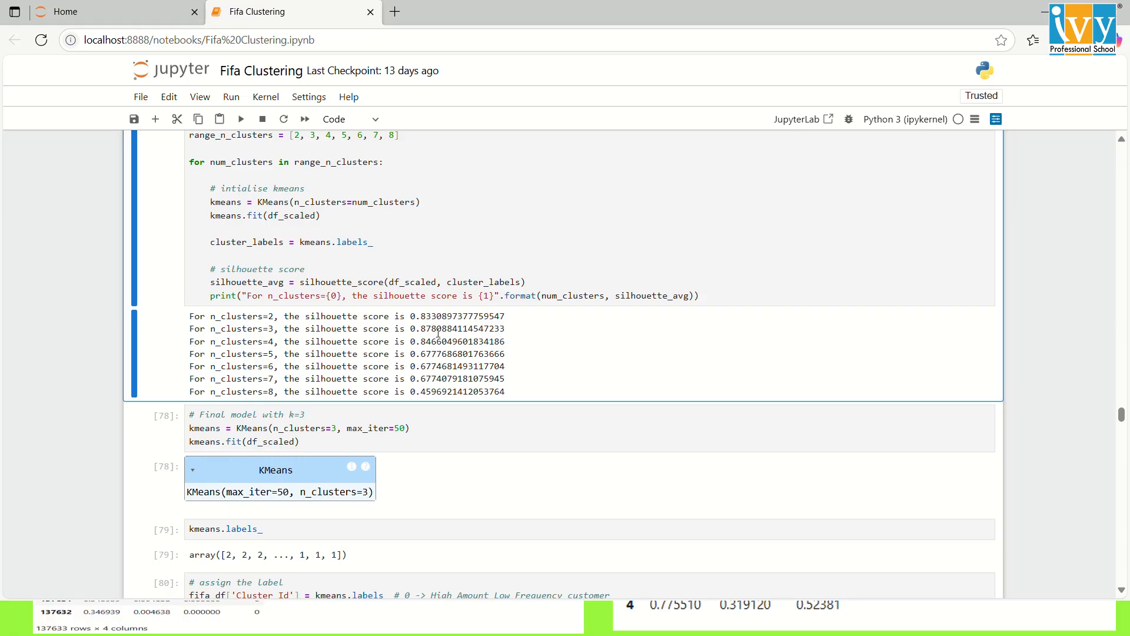
scroll("down", 3)
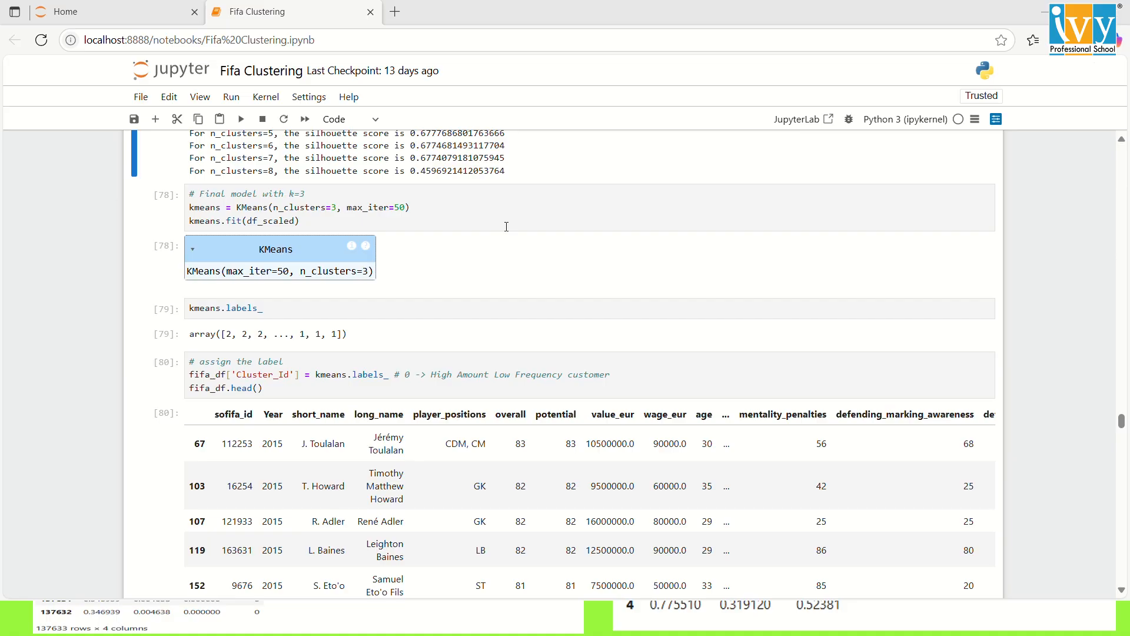
mouse_move(490, 34)
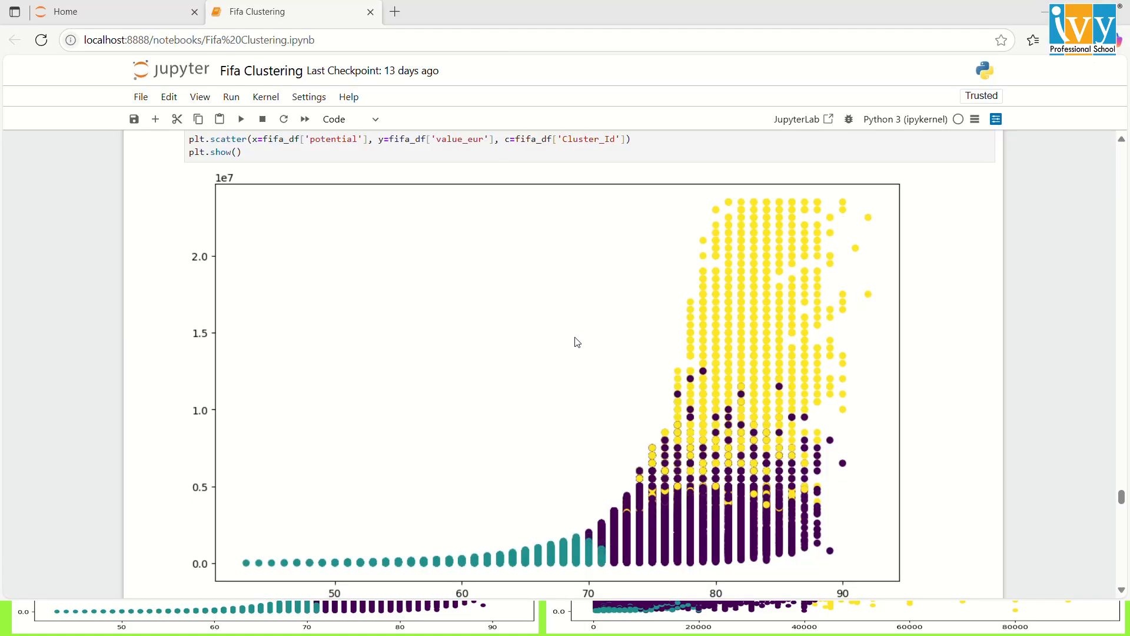
mouse_move(769, 409)
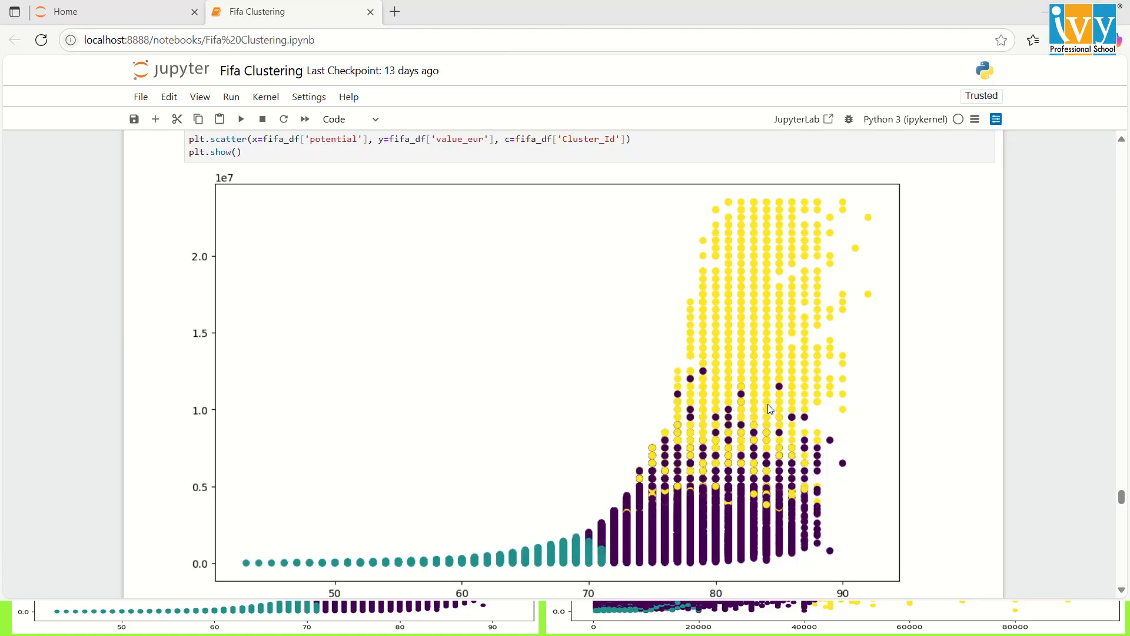
mouse_move(567, 572)
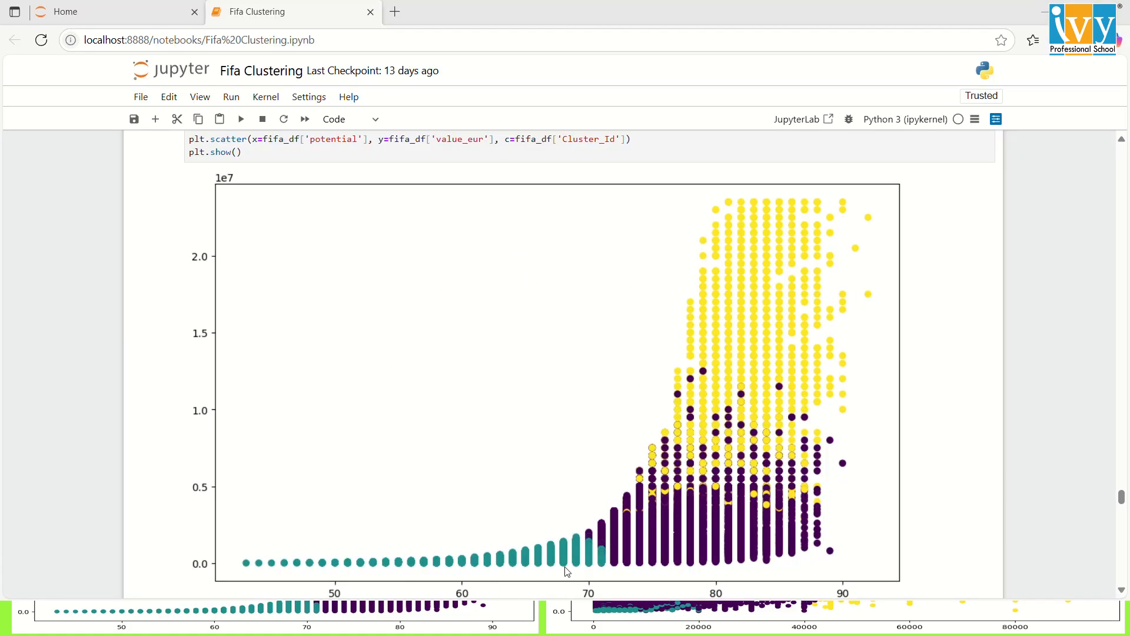
mouse_move(525, 602)
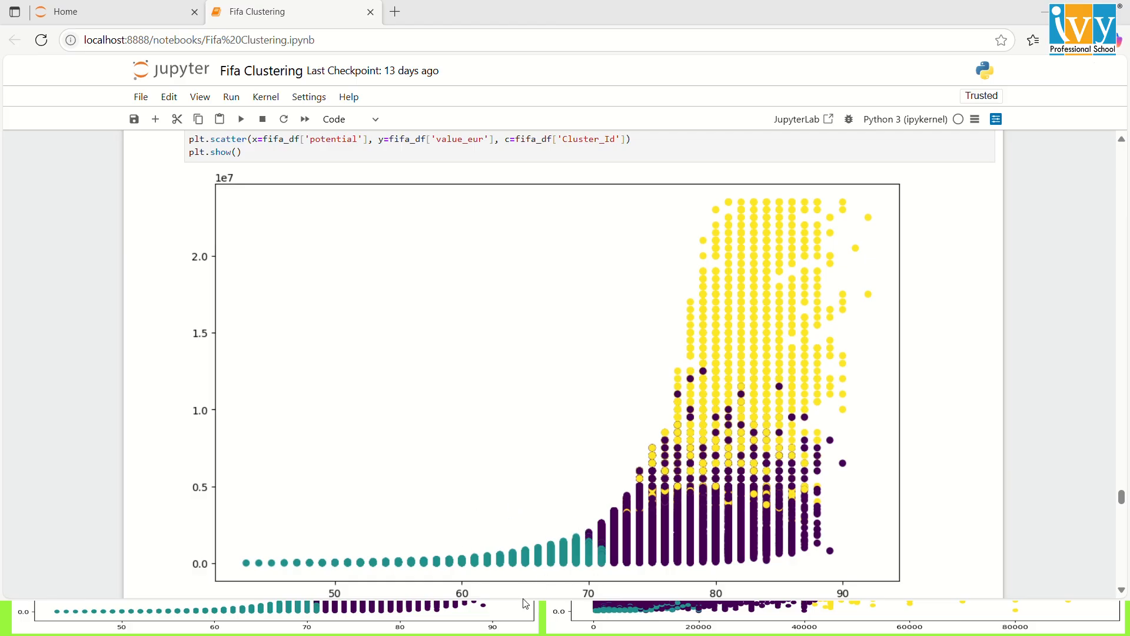
mouse_move(468, 517)
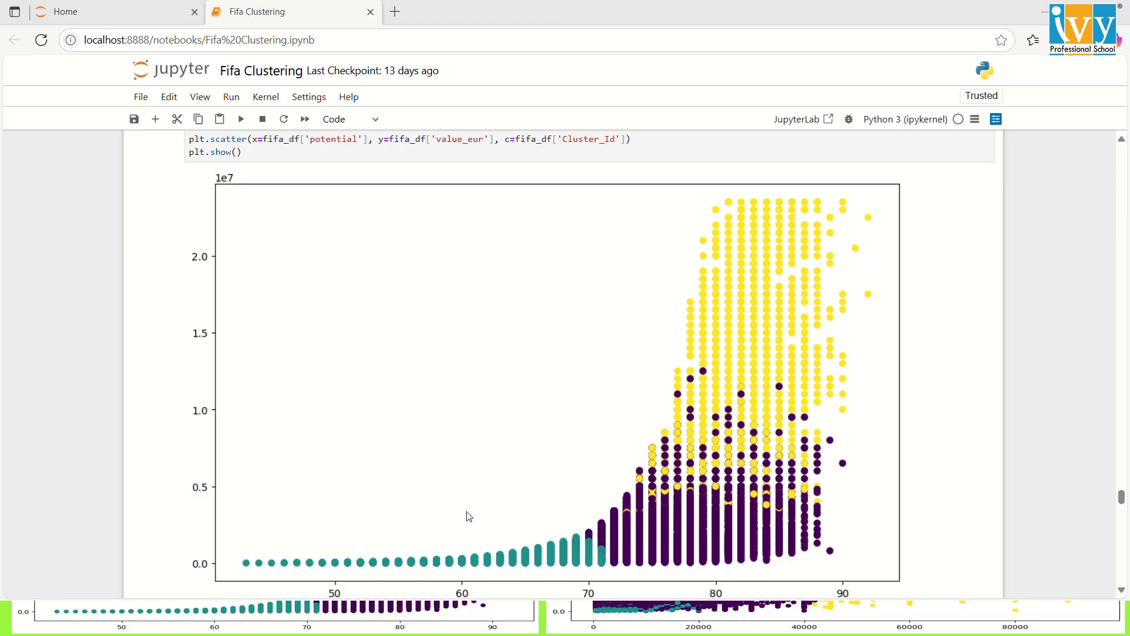
mouse_move(463, 521)
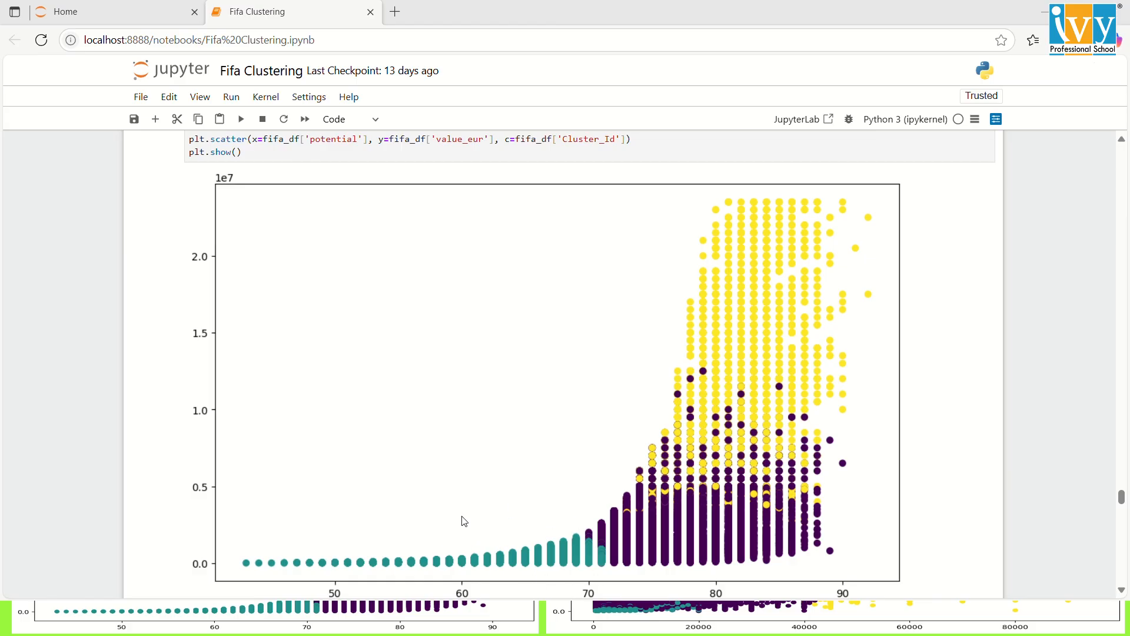
mouse_move(462, 525)
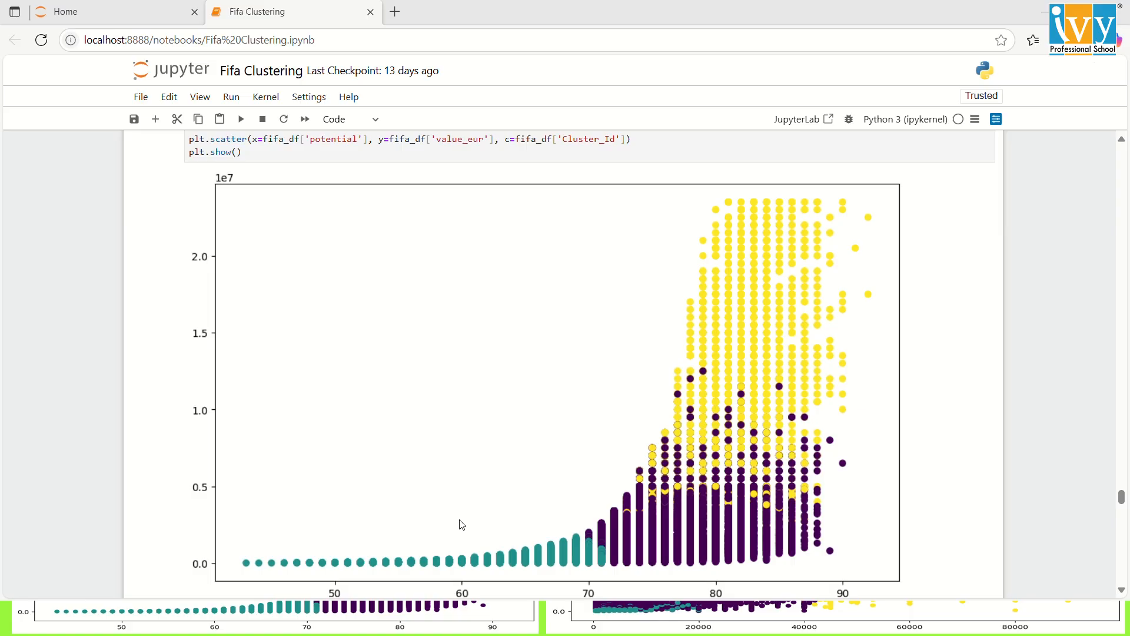
mouse_move(448, 533)
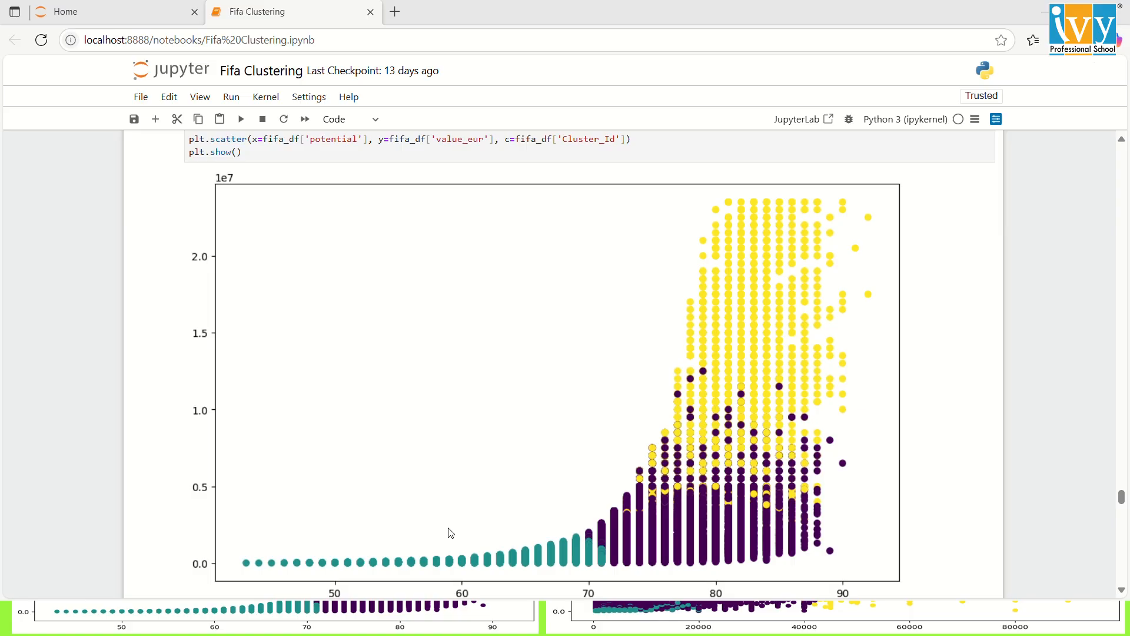
Scroll through the potential vs value_eur three-cluster scatter plot and its interpretation notes
scroll("down", 3)
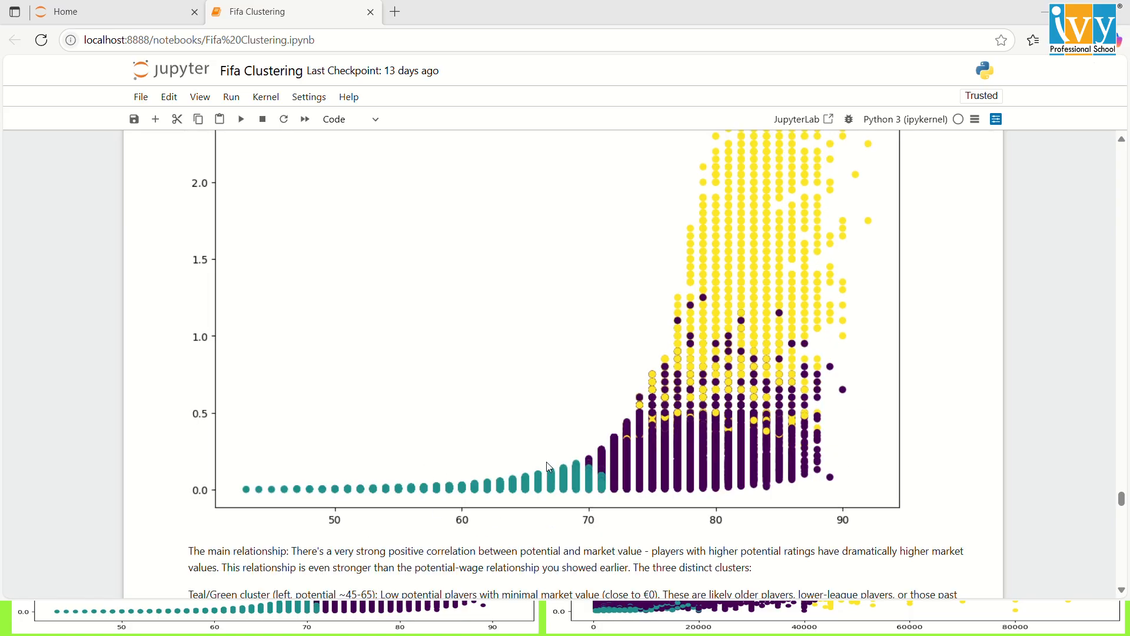
mouse_move(555, 457)
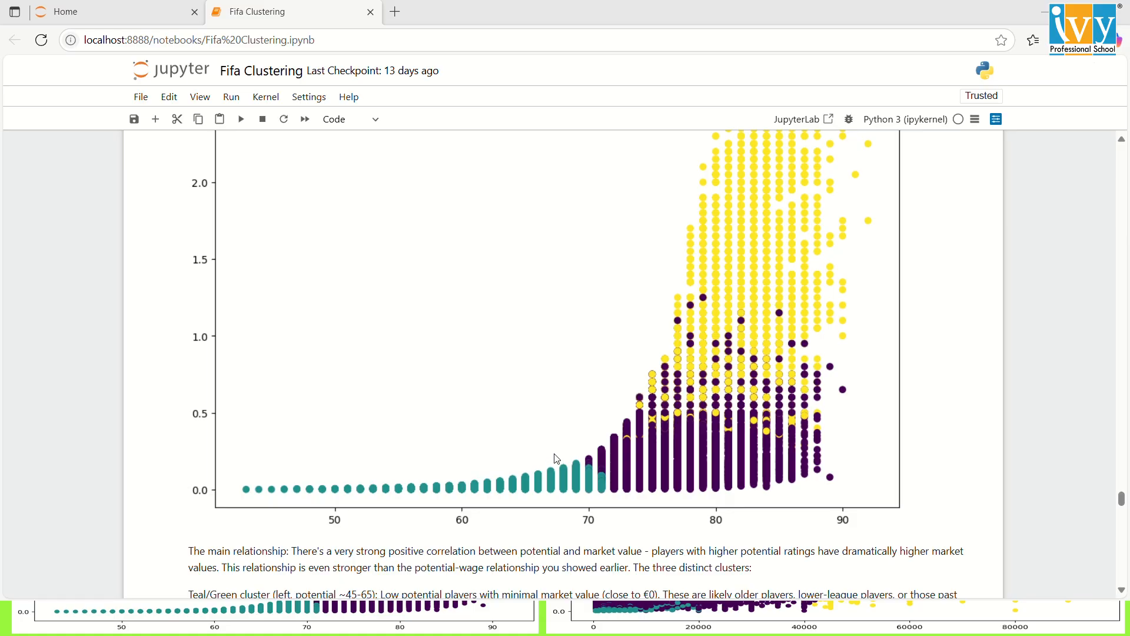
mouse_move(602, 481)
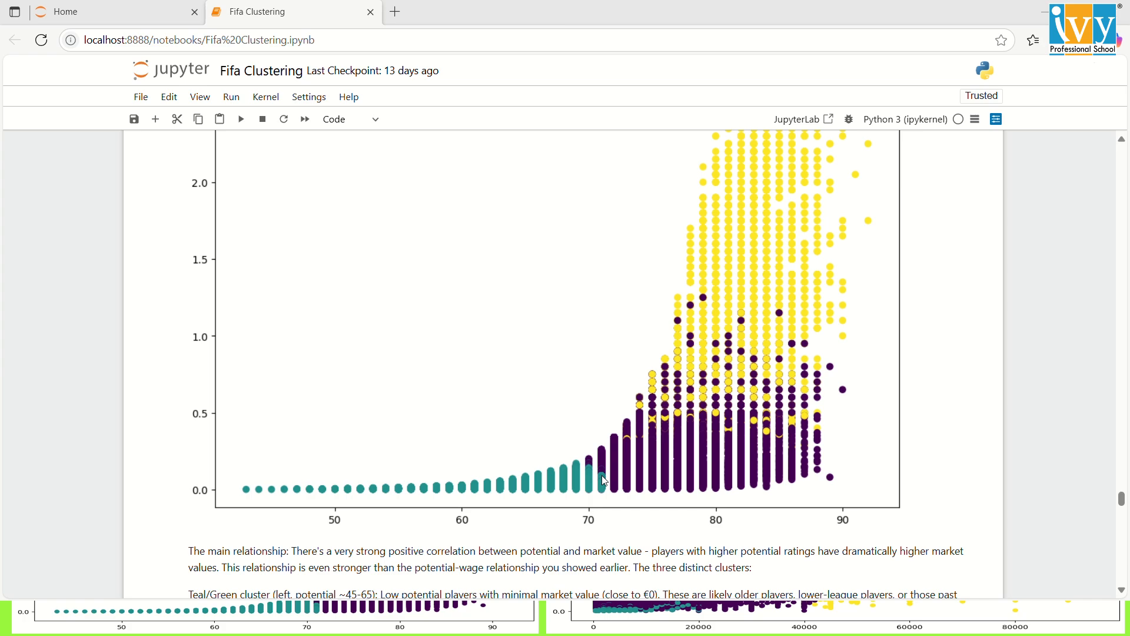
mouse_move(597, 497)
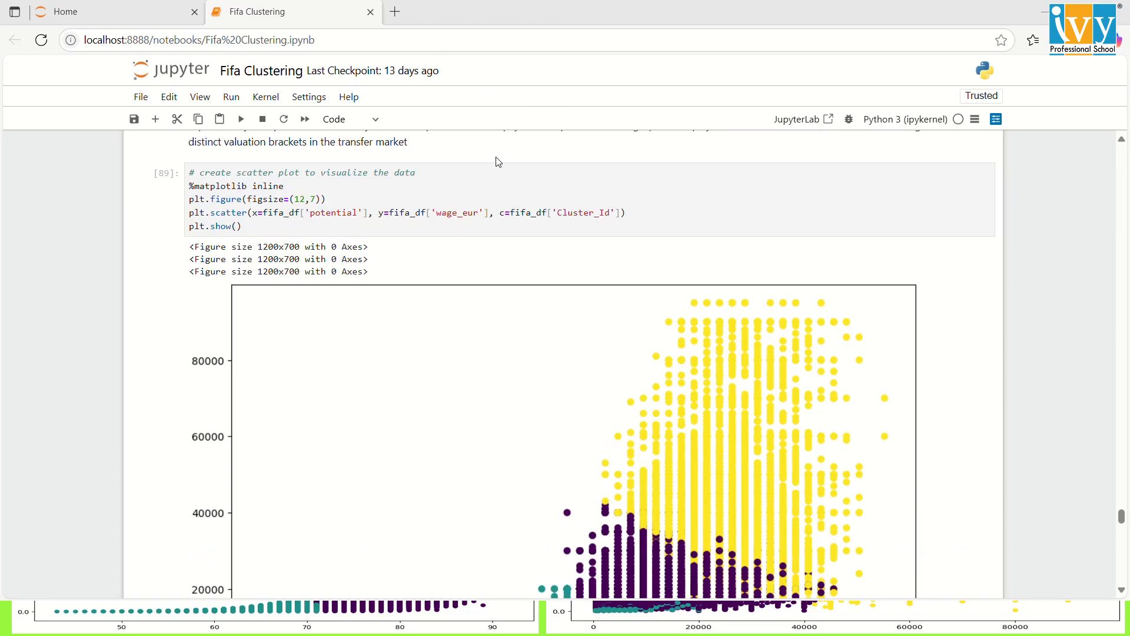
Scroll so the full potential vs wage_eur cluster plot and its positive-correlation interpretation are visible
scroll("down", 3)
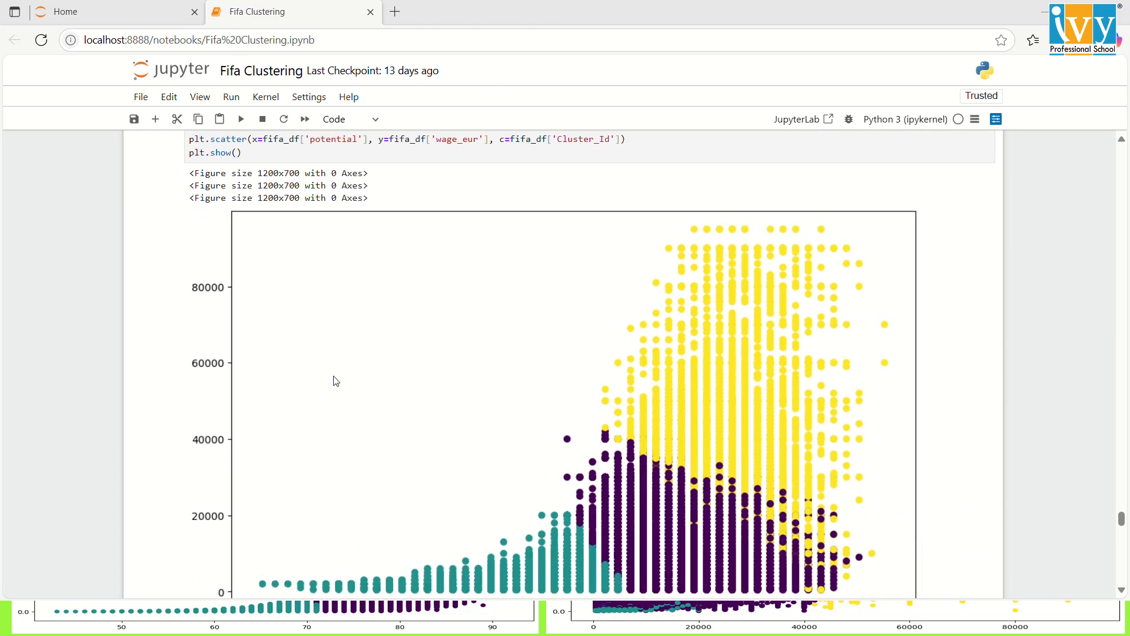
scroll("down", 3)
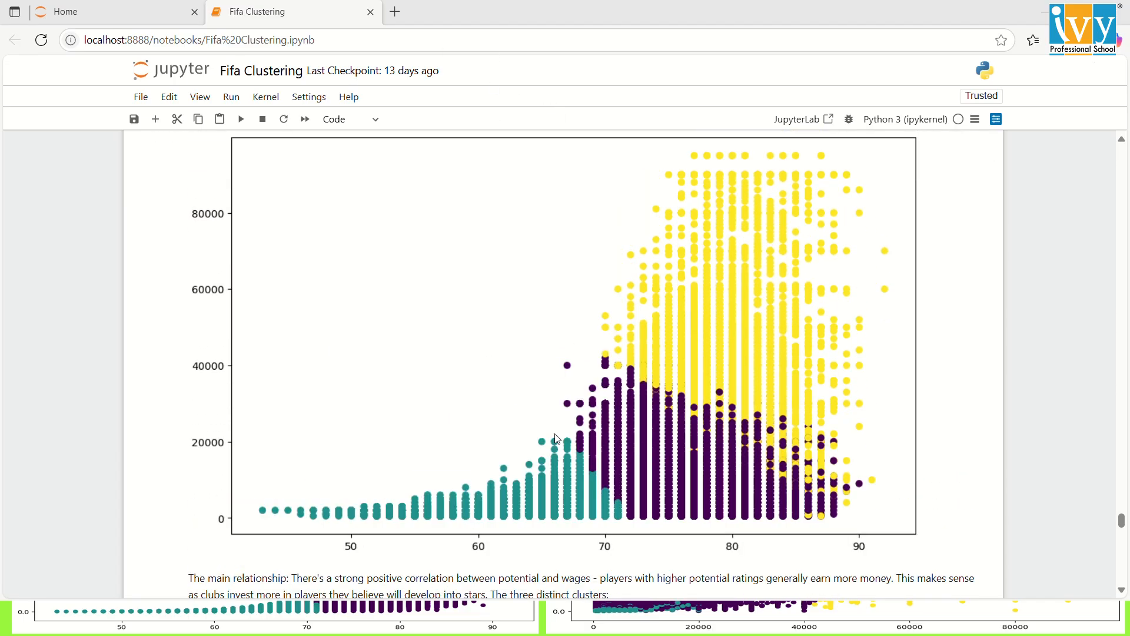
mouse_move(577, 410)
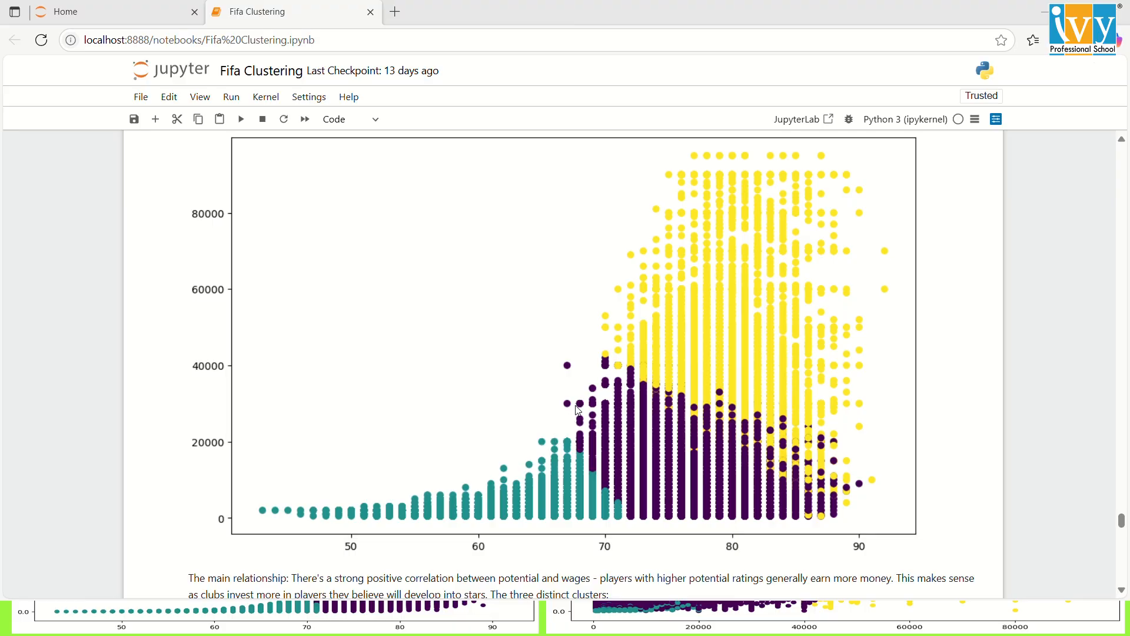
mouse_move(495, 487)
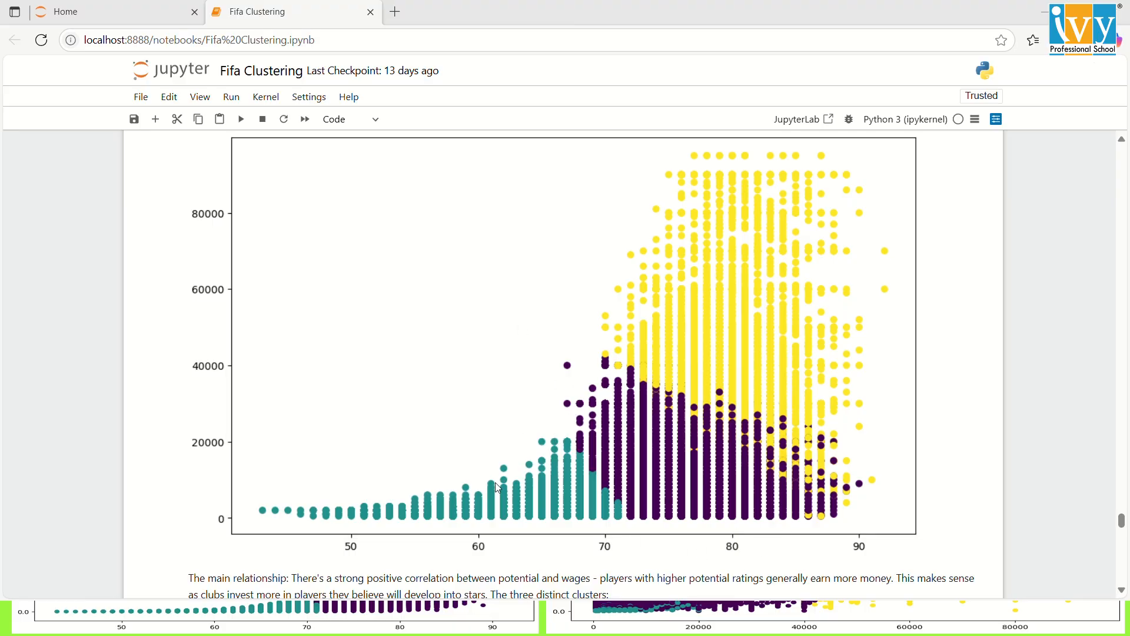
mouse_move(856, 489)
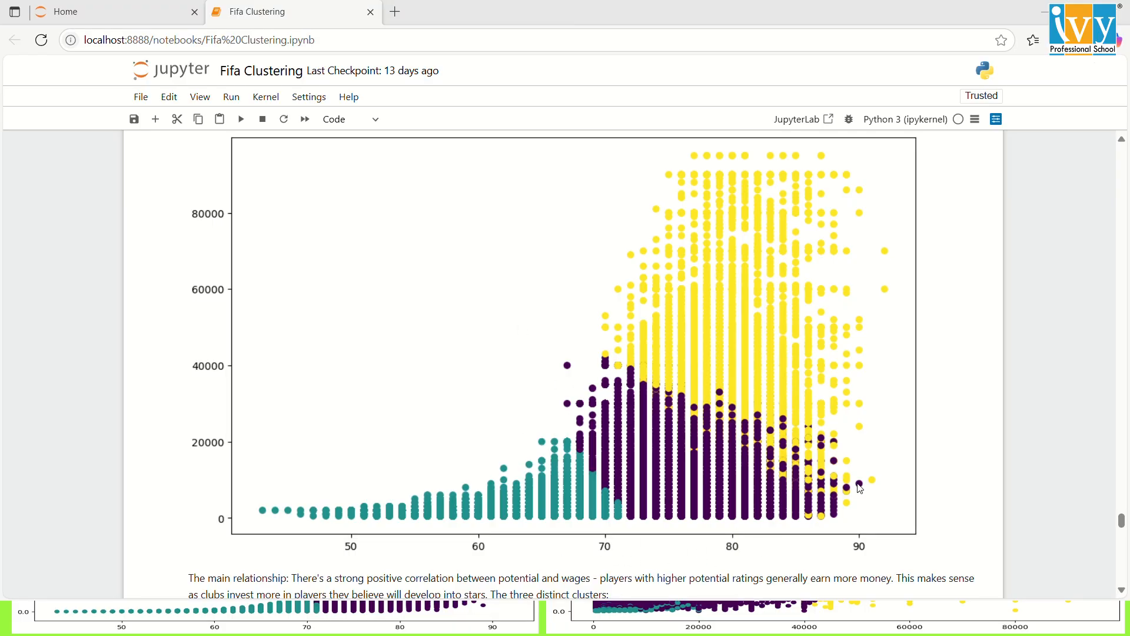
mouse_move(854, 453)
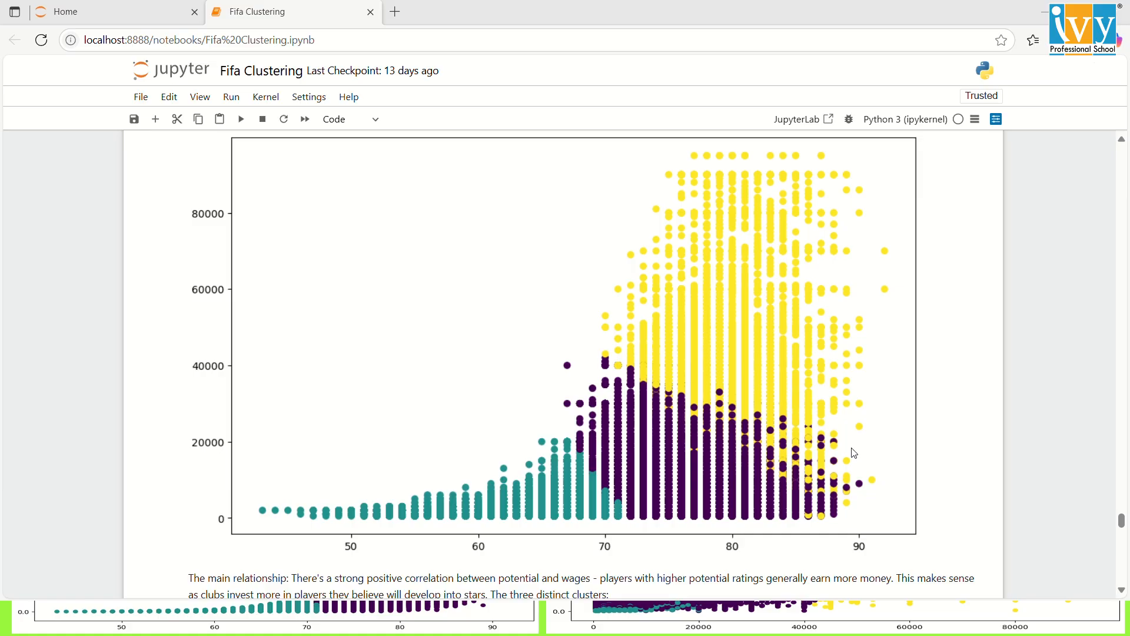
mouse_move(843, 351)
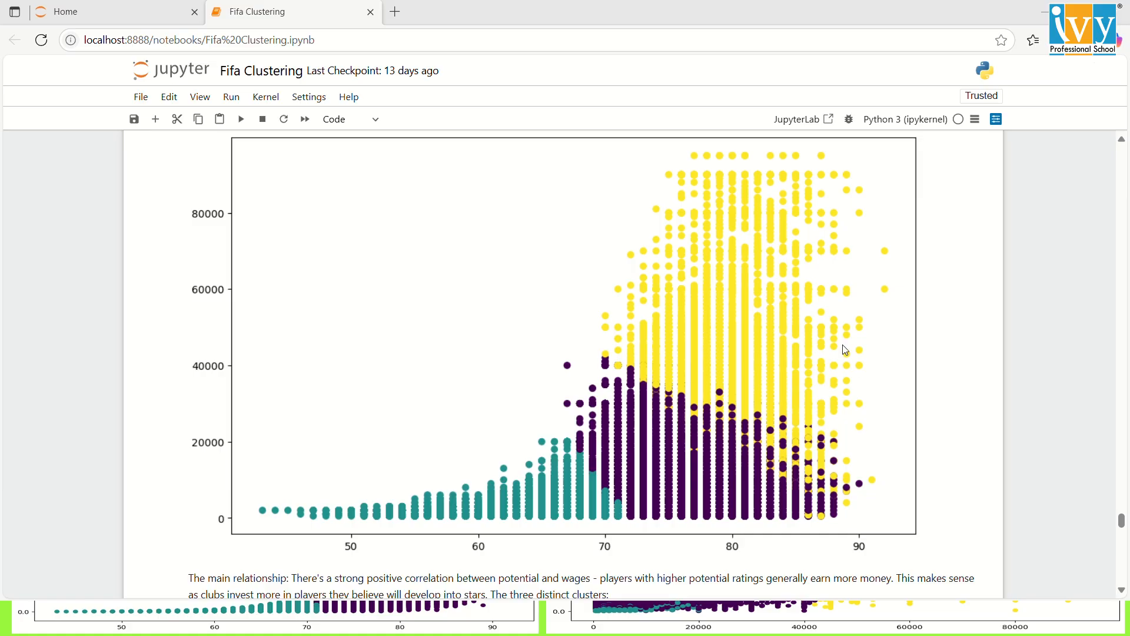
mouse_move(788, 402)
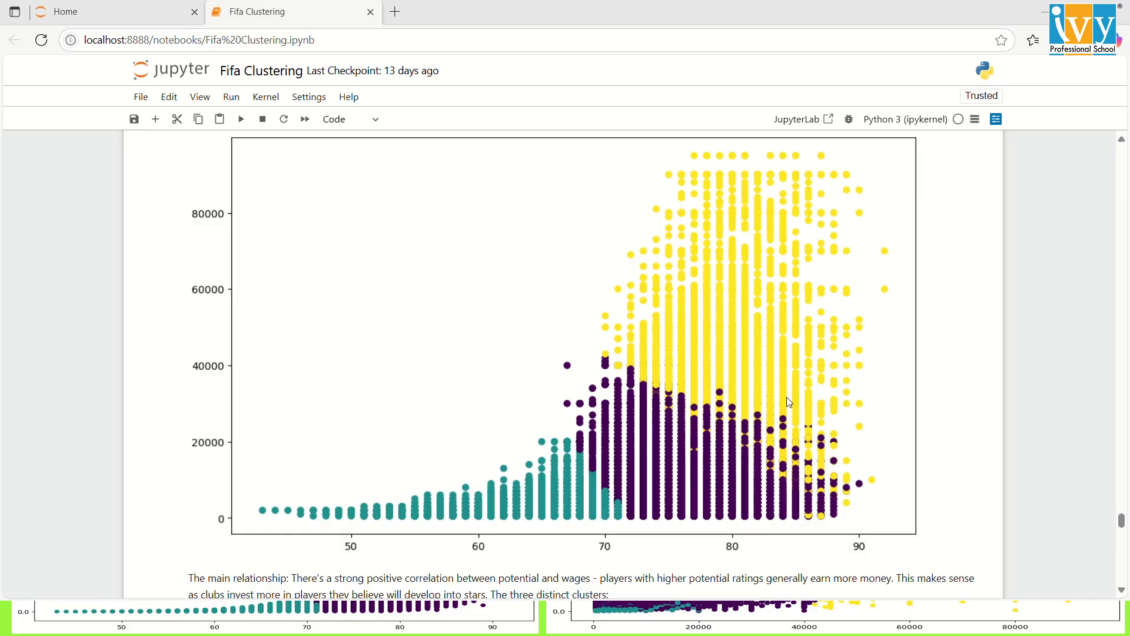
mouse_move(661, 449)
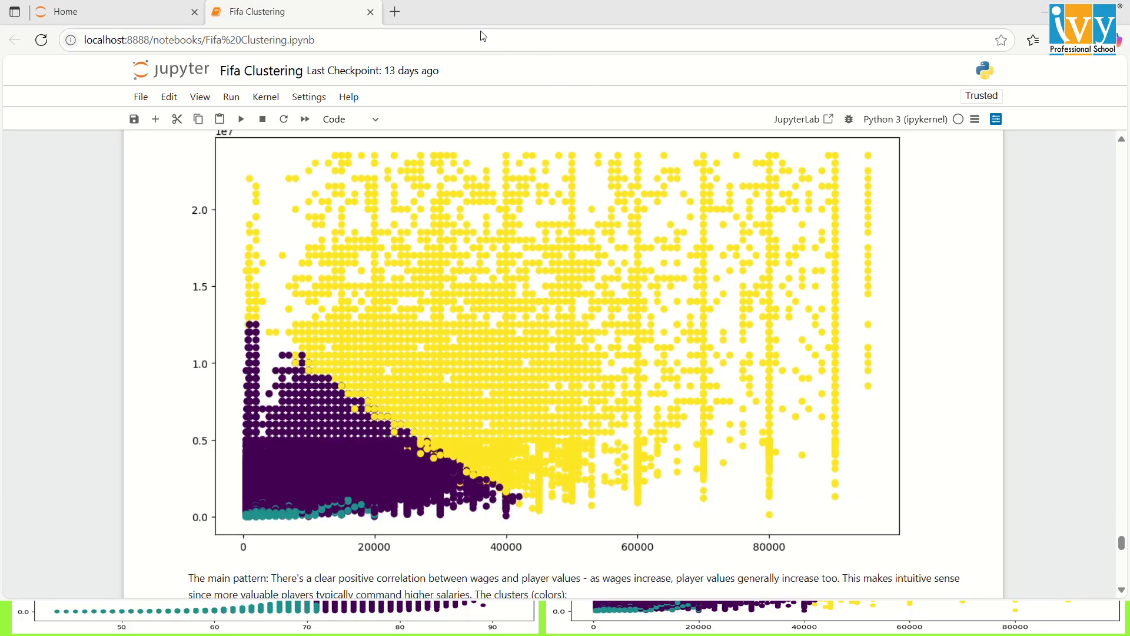
mouse_move(816, 298)
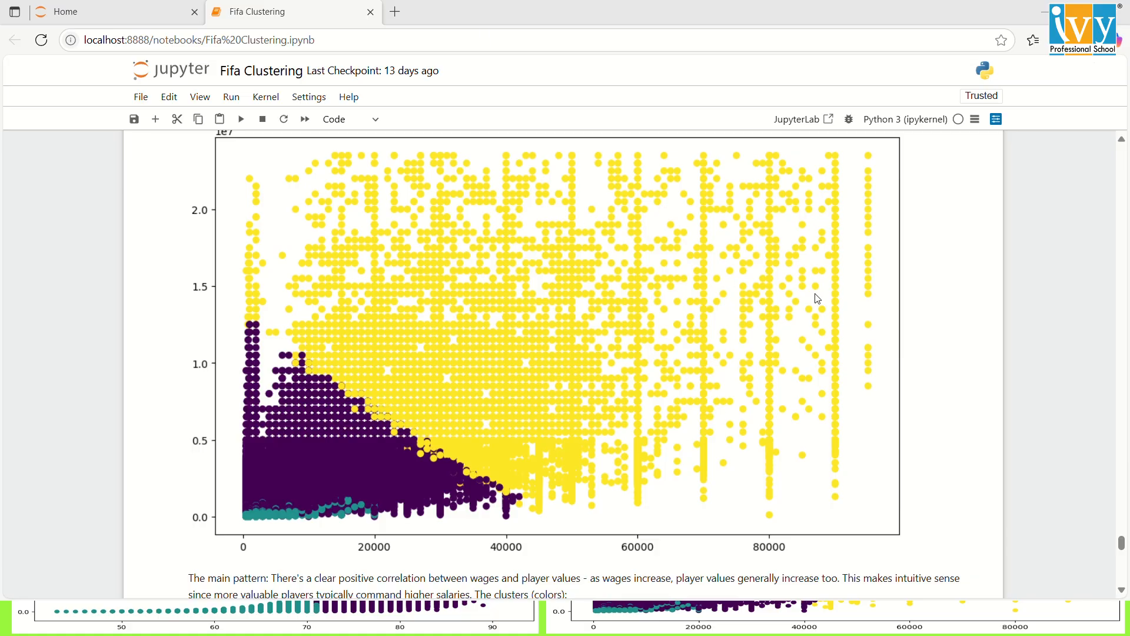
mouse_move(542, 274)
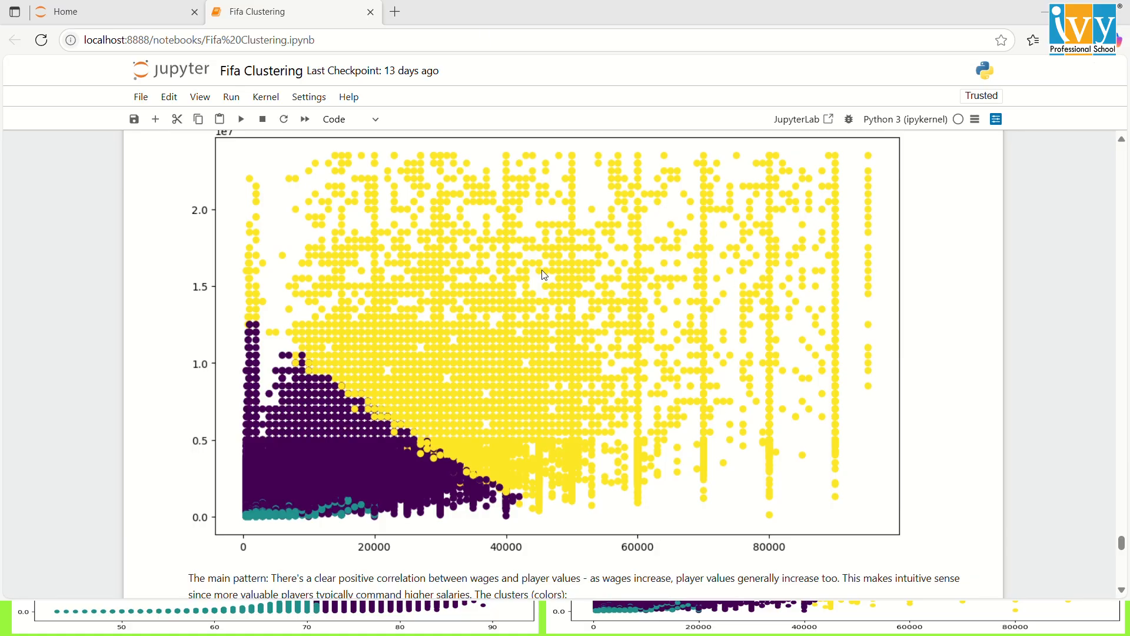
mouse_move(593, 325)
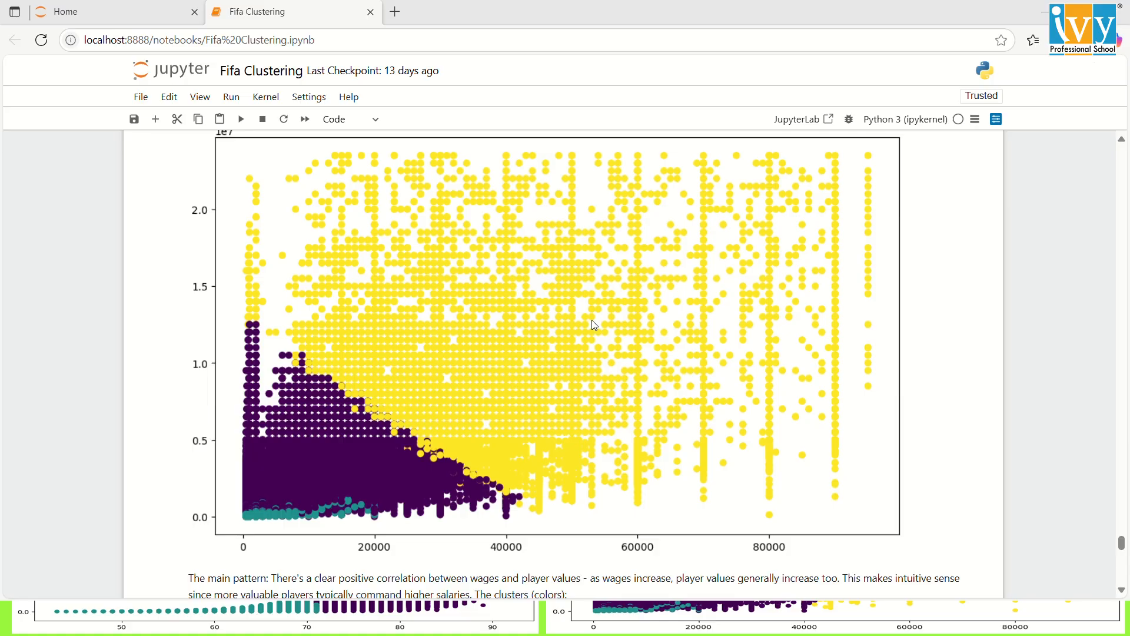
mouse_move(618, 351)
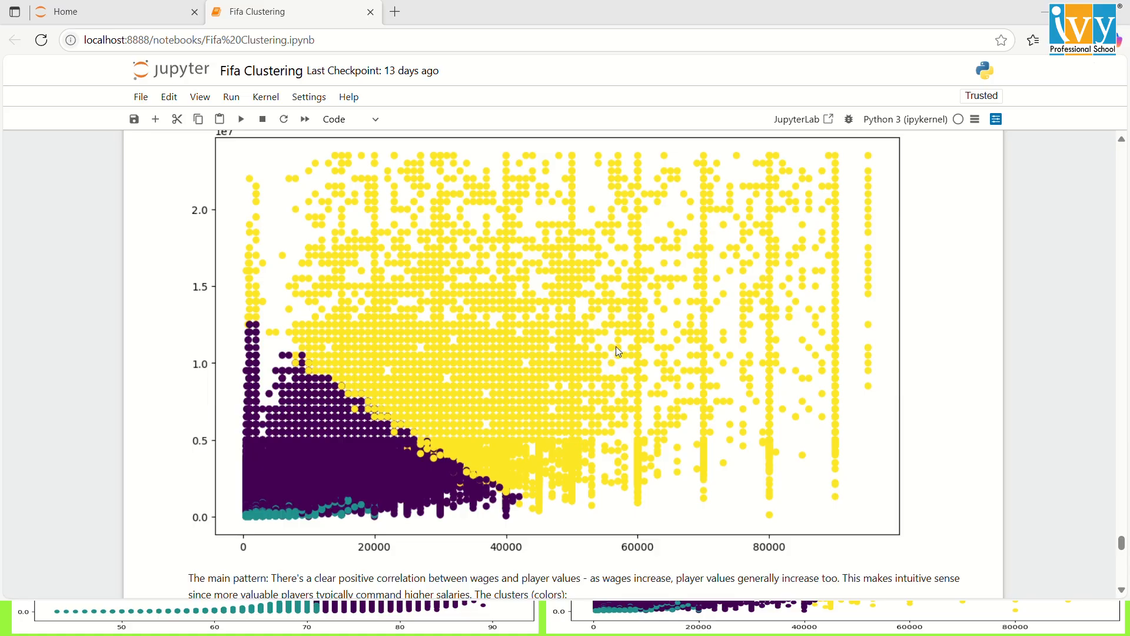
mouse_move(617, 342)
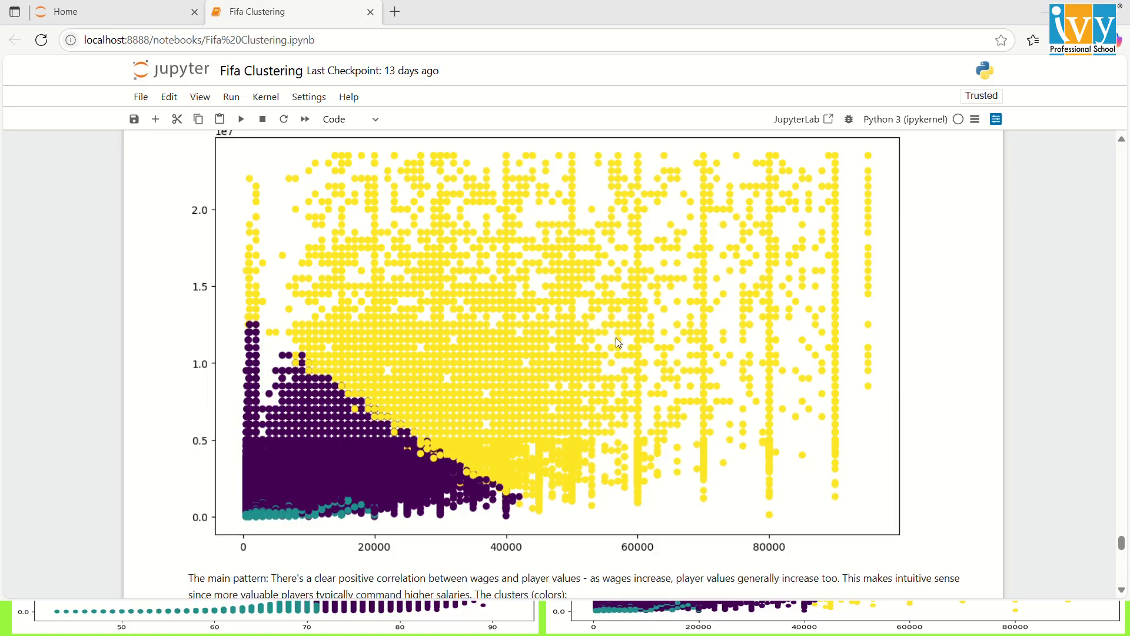
mouse_move(624, 400)
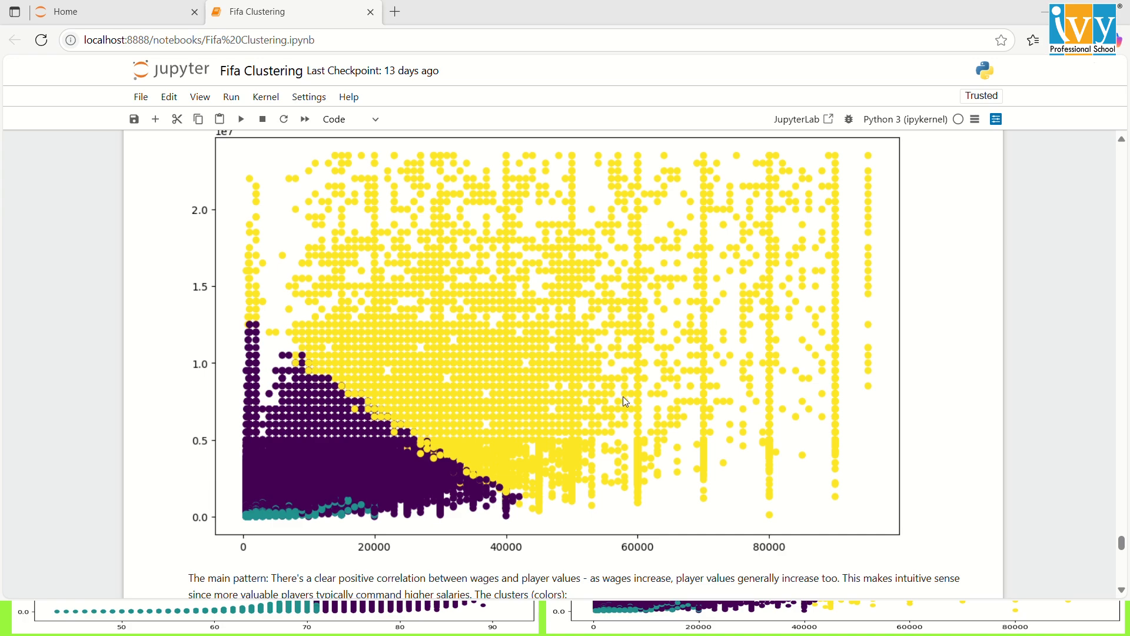
mouse_move(649, 370)
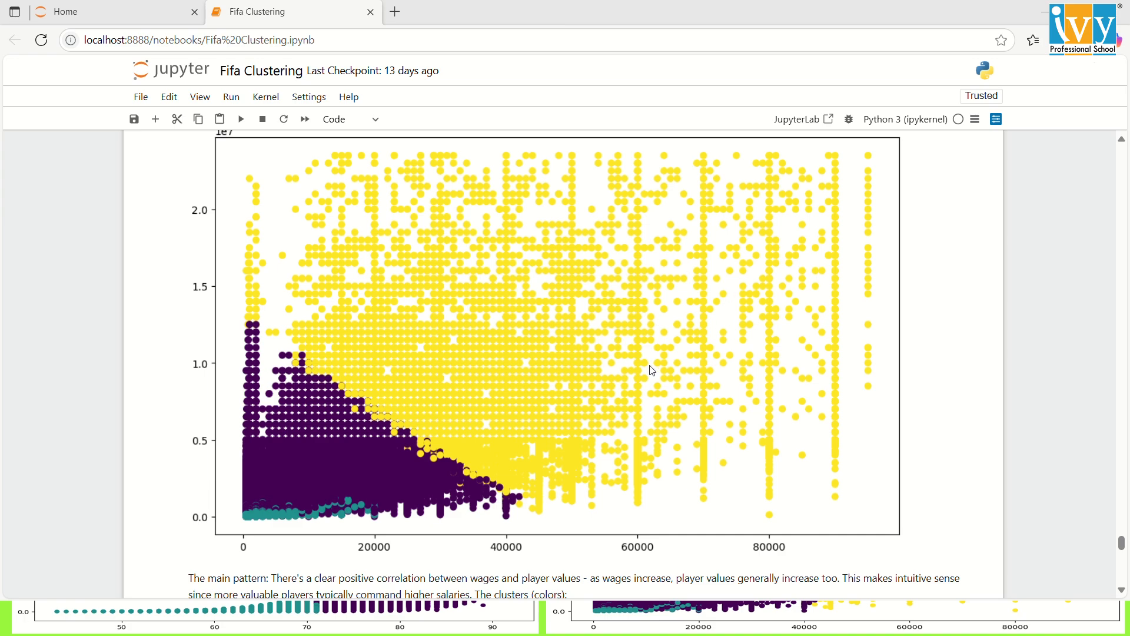
mouse_move(481, 36)
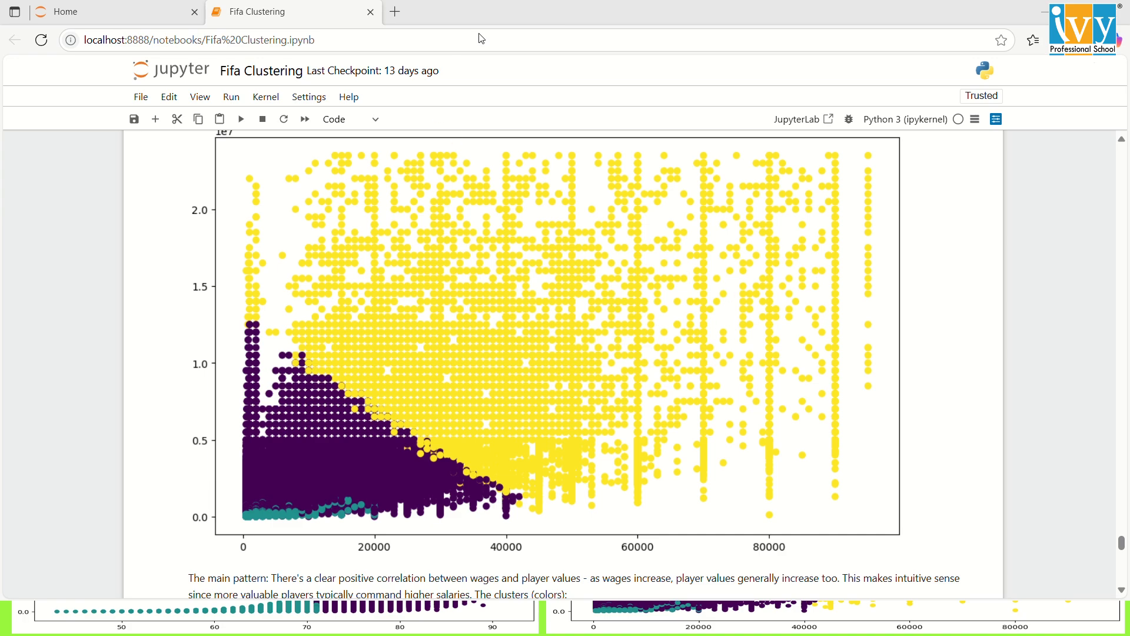